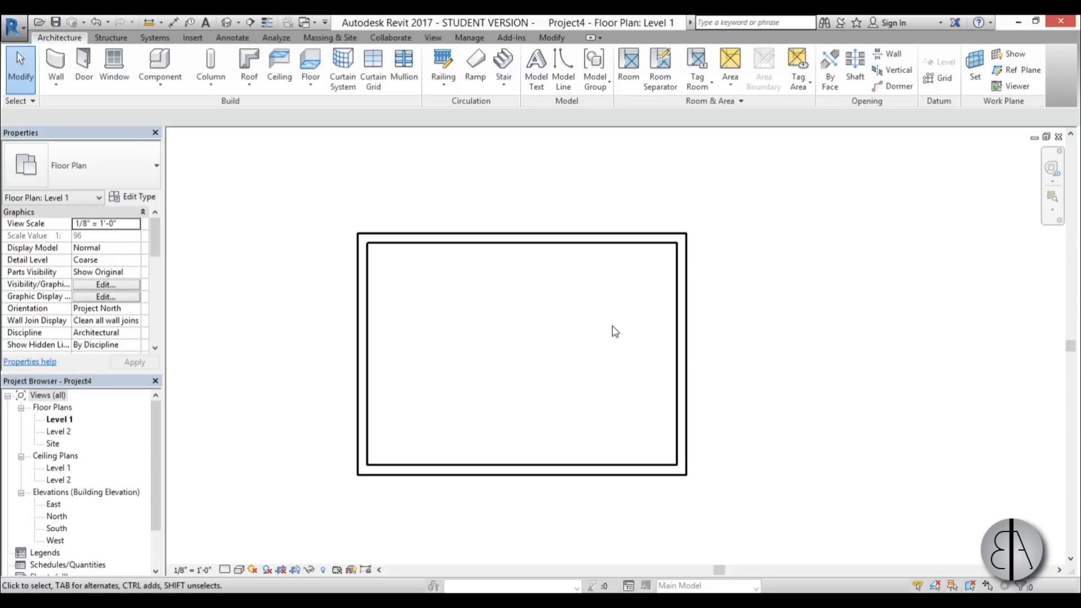
{"action": "mouse_move", "coordinate": [611, 390]}
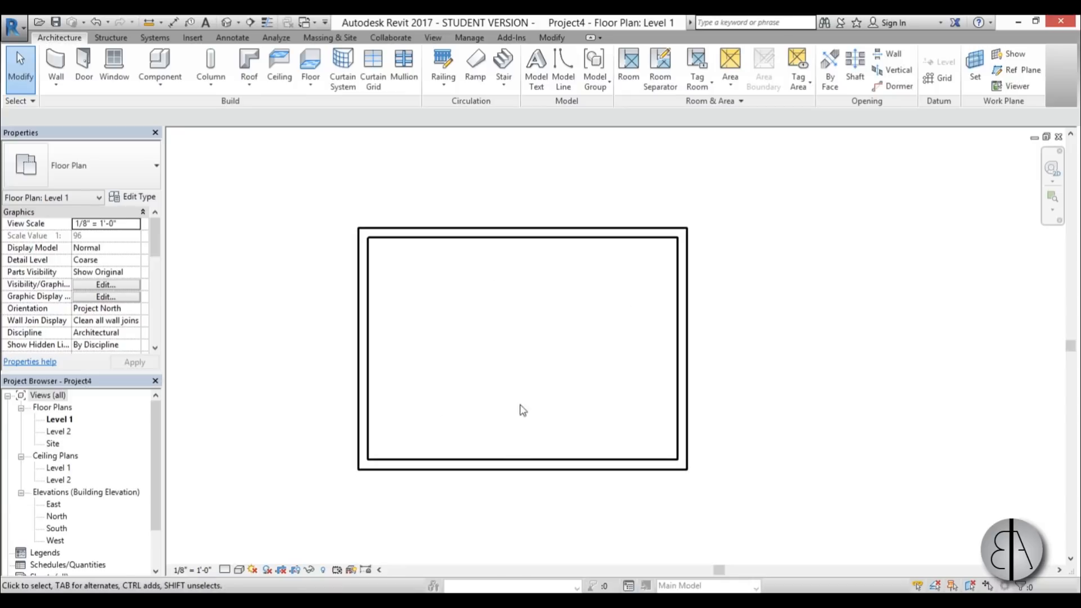
{"action": "mouse_move", "coordinate": [514, 382]}
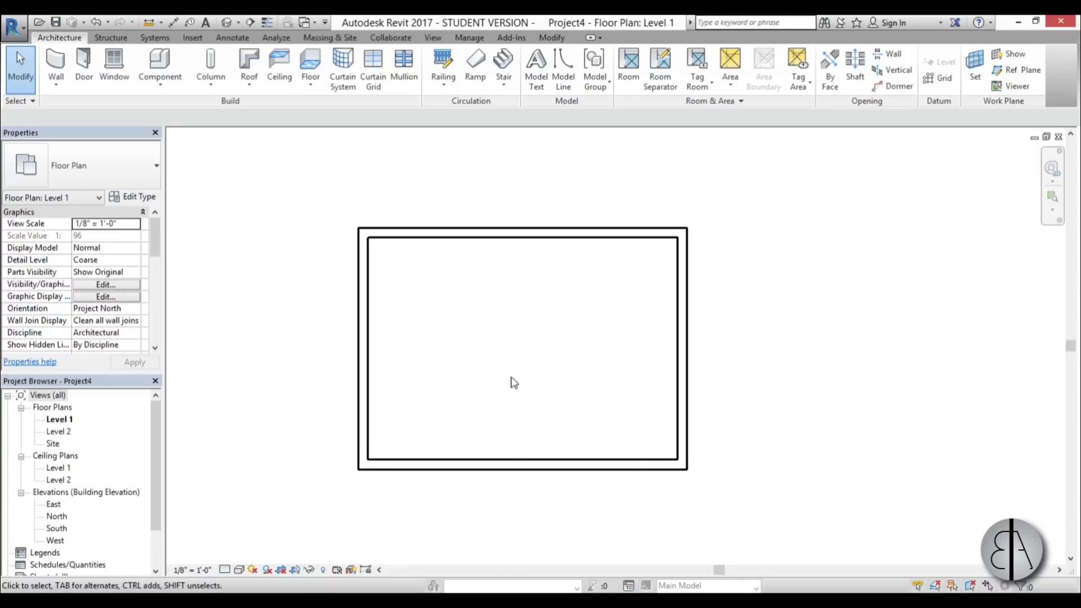
{"action": "mouse_move", "coordinate": [737, 406]}
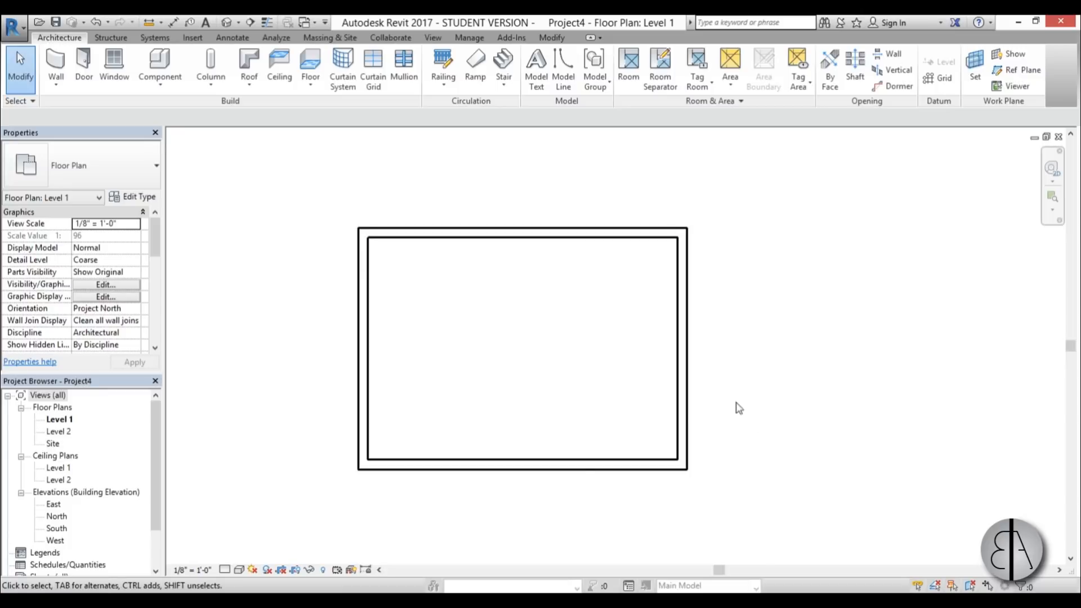
- Select the right wall to show its 22'-0" temporary dimension
{"action": "left_click", "coordinate": [682, 348]}
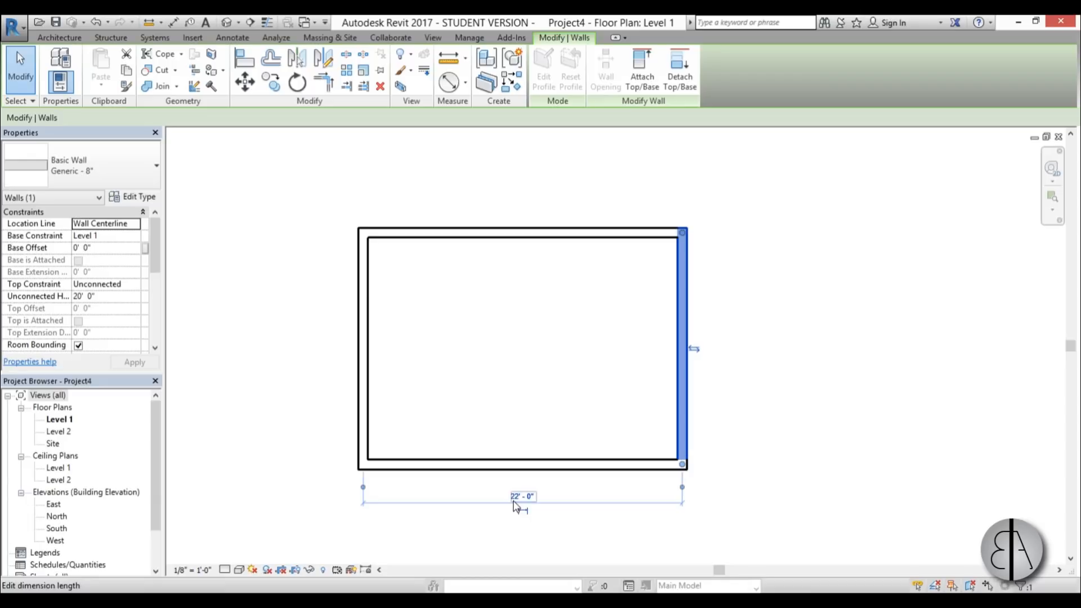
{"action": "mouse_move", "coordinate": [522, 498]}
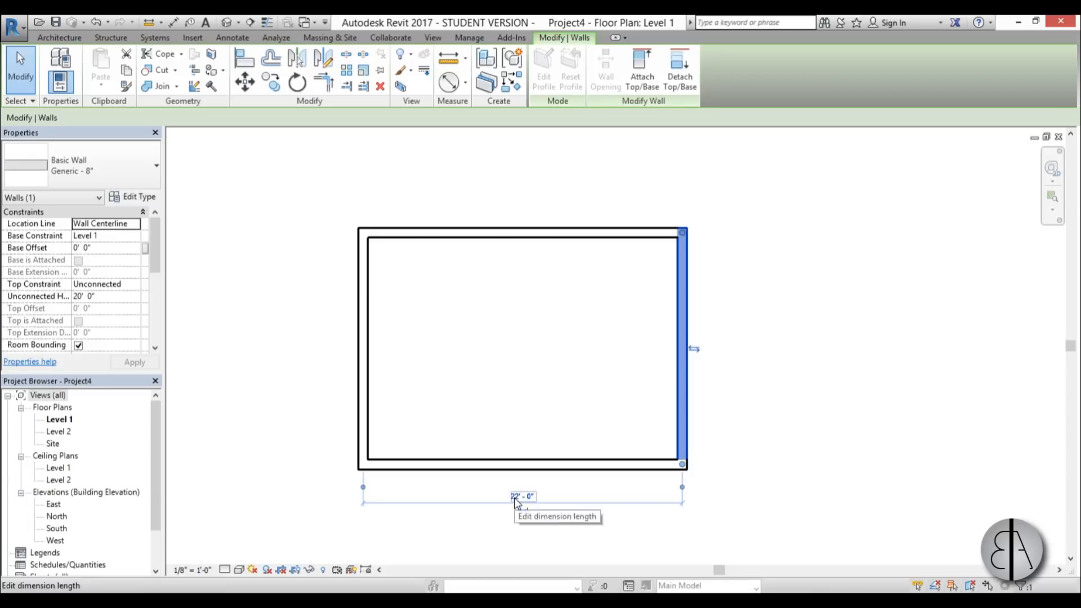
{"action": "mouse_move", "coordinate": [547, 508]}
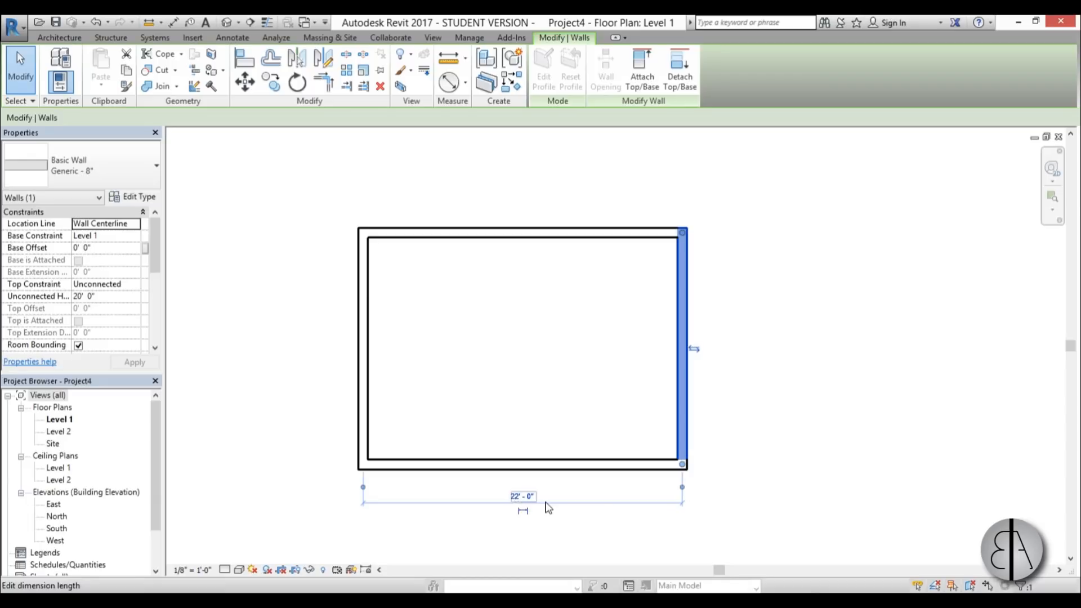
- Change the Length format in Project Units to Meters
{"action": "left_click", "coordinate": [600, 430]}
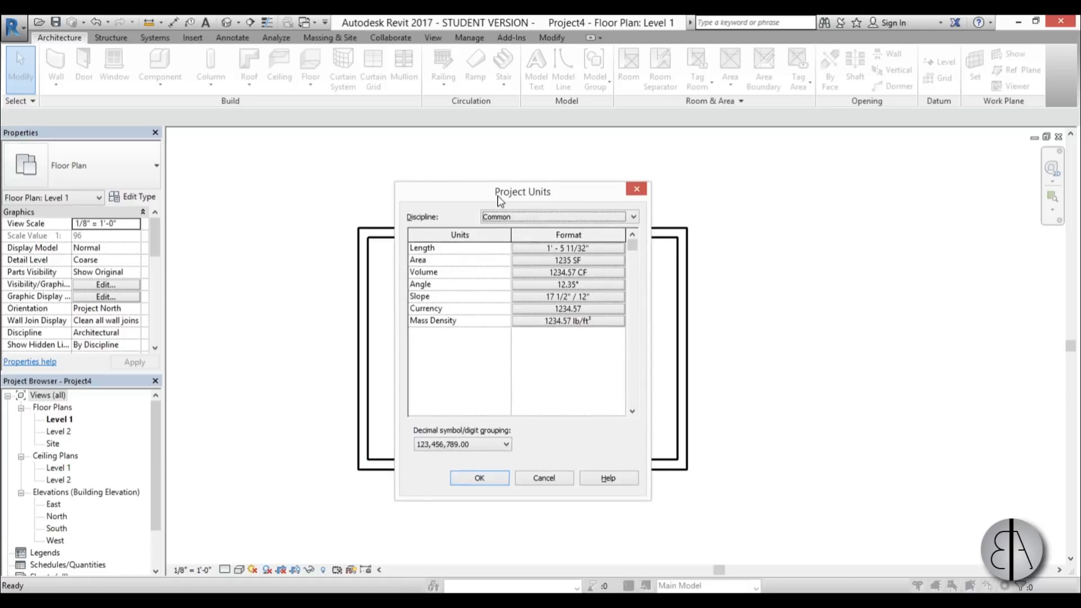
{"action": "left_click", "coordinate": [568, 248]}
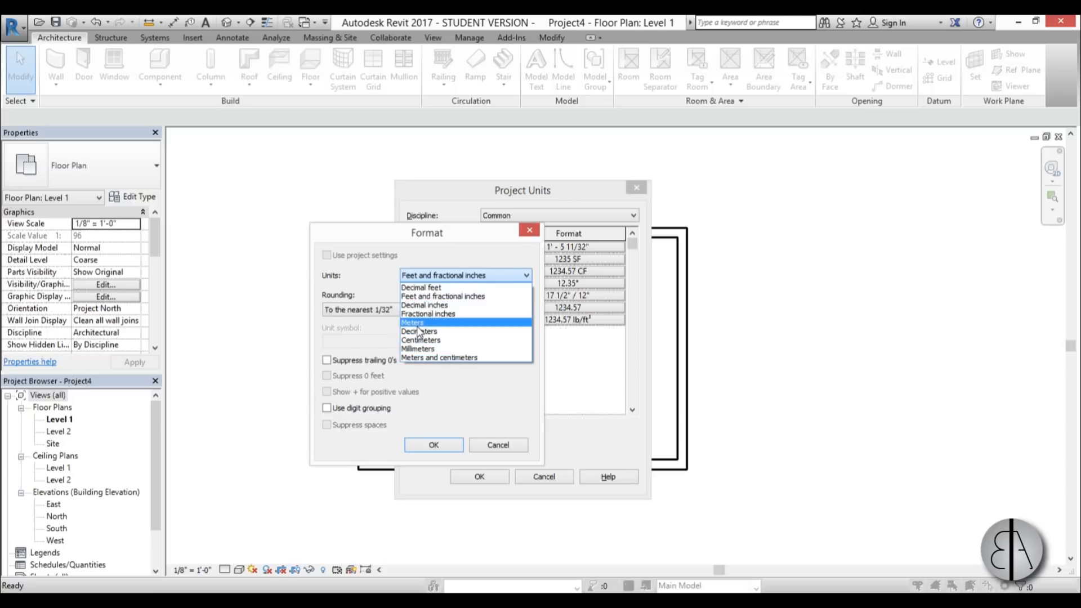
{"action": "left_click", "coordinate": [412, 322]}
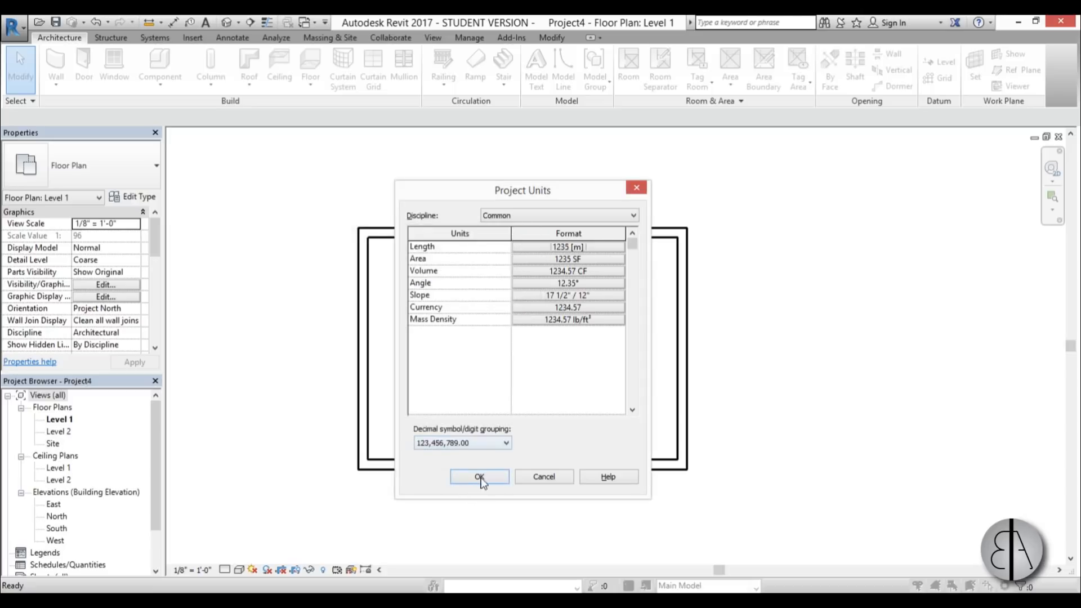
{"action": "mouse_move", "coordinate": [426, 264]}
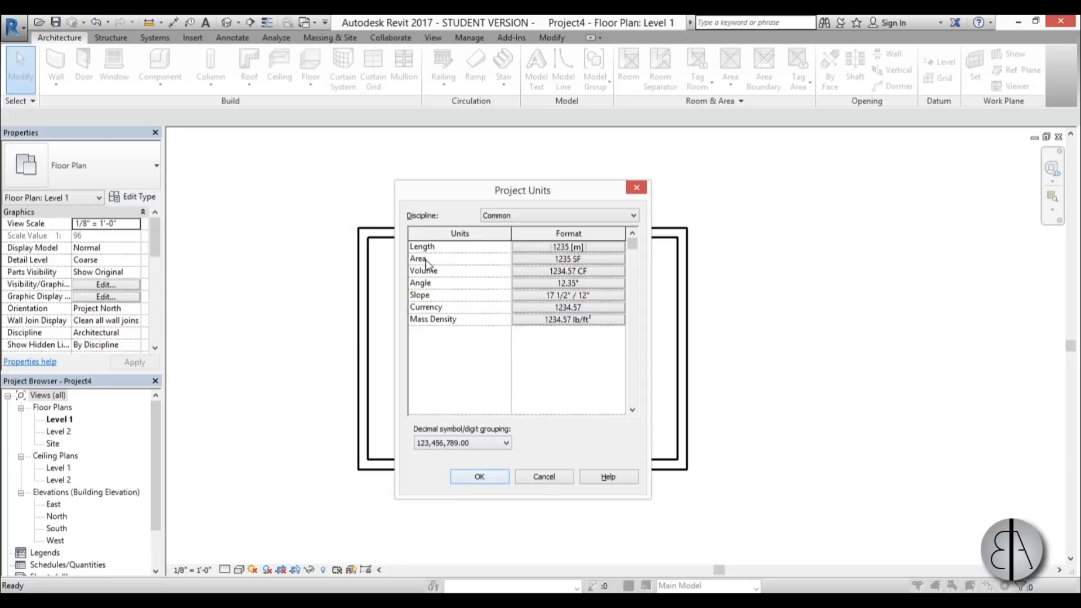
{"action": "mouse_move", "coordinate": [567, 301]}
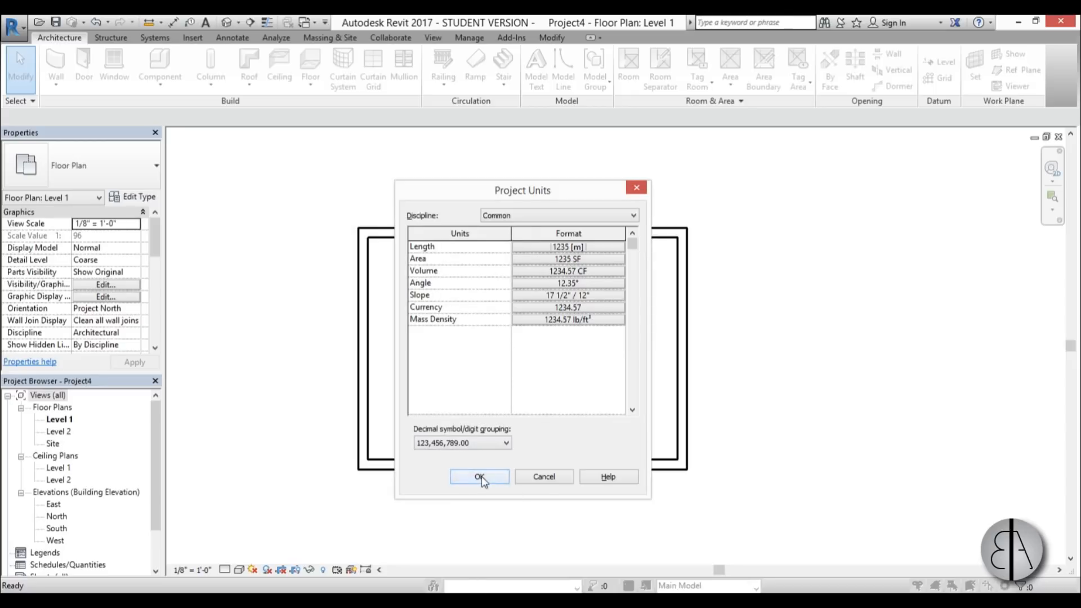
- Apply the meter units and reselect the right wall to confirm it reads 6.7056
{"action": "left_click", "coordinate": [479, 476]}
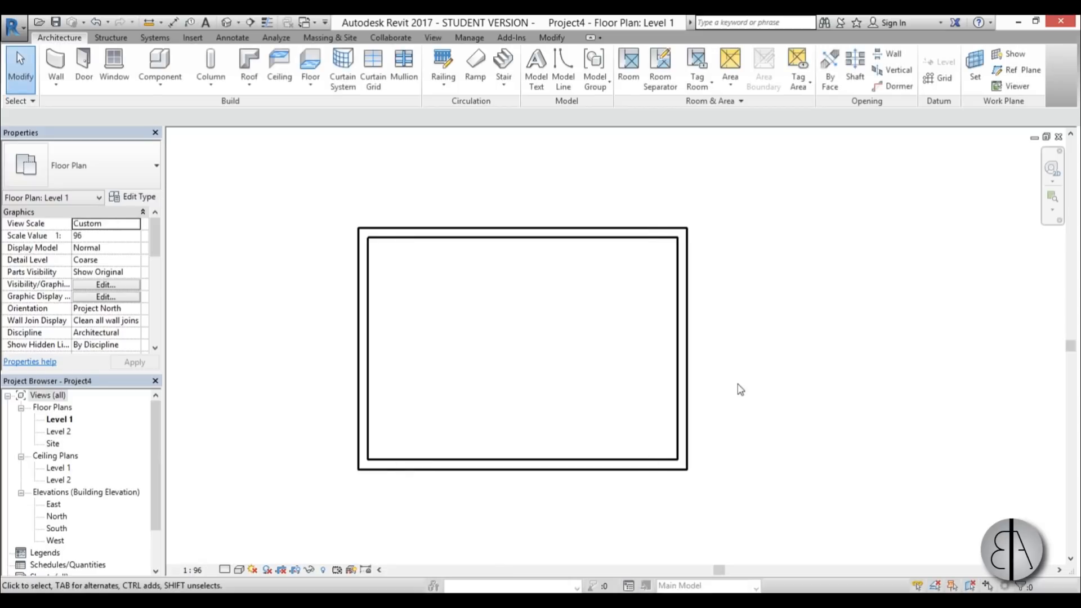
{"action": "left_click", "coordinate": [682, 347]}
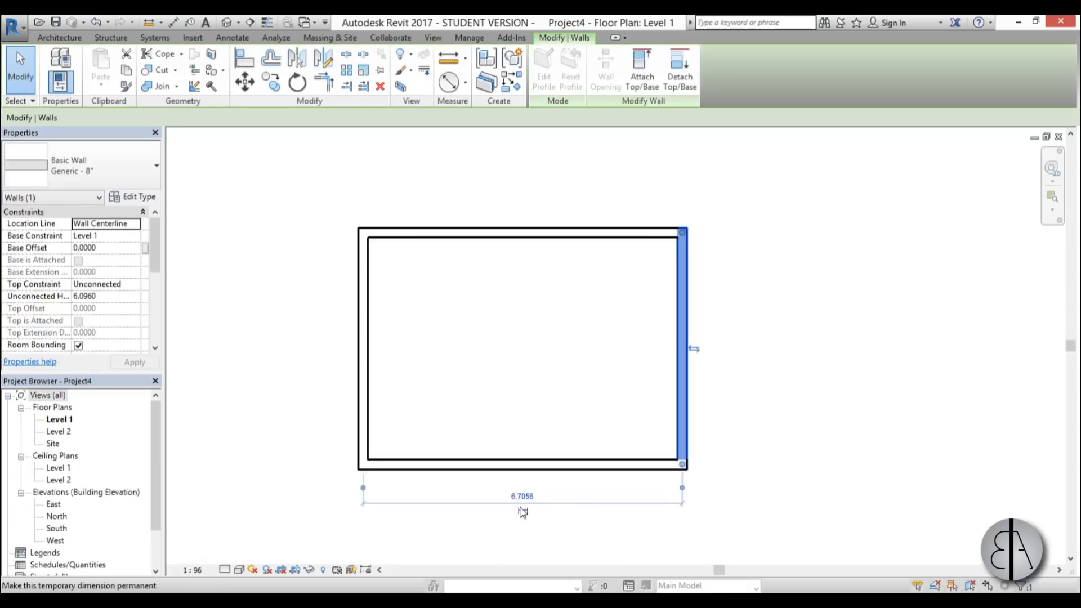
{"action": "left_click", "coordinate": [569, 345]}
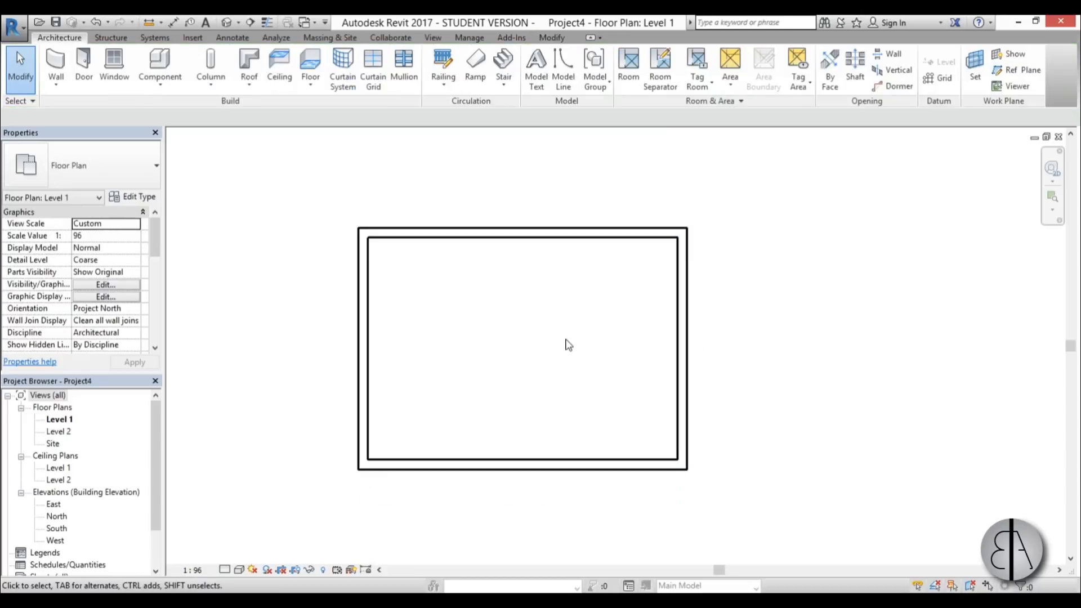
{"action": "left_click", "coordinate": [682, 348]}
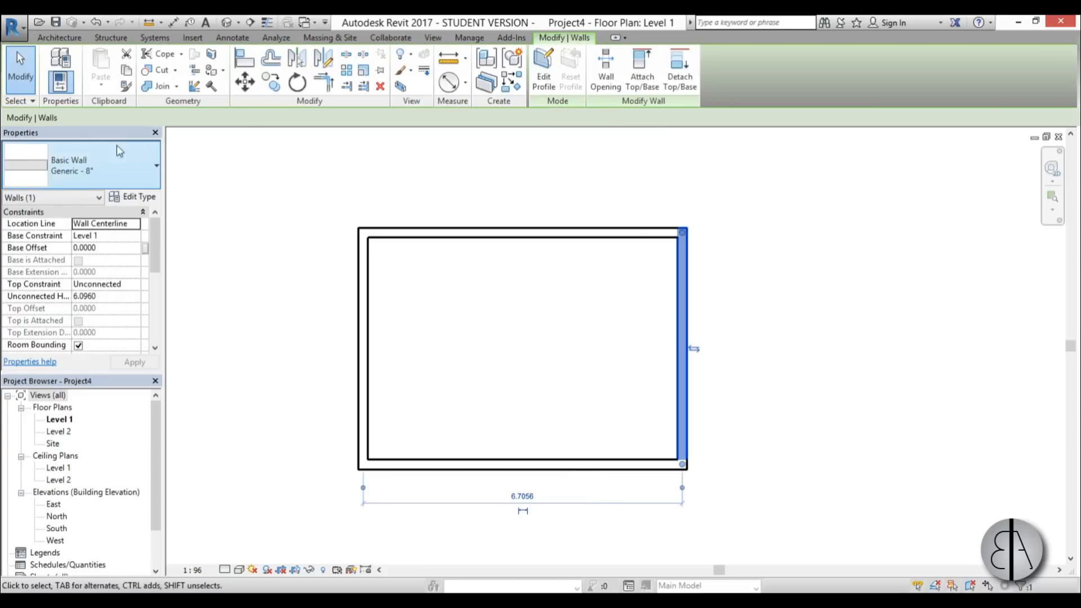
{"action": "mouse_move", "coordinate": [82, 171]}
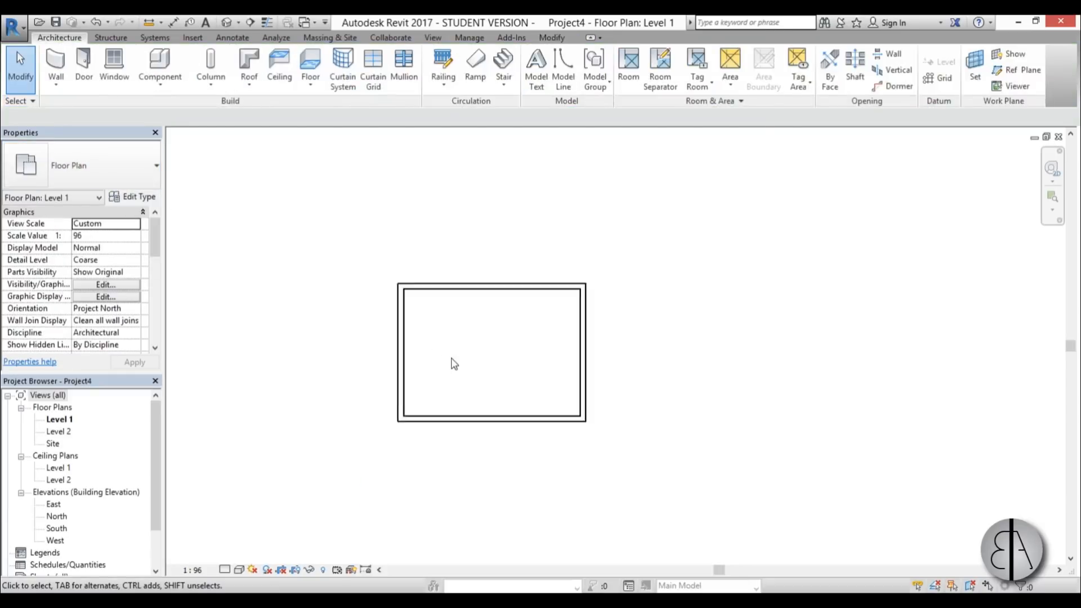
{"action": "scroll", "scroll_direction": "down", "scroll_amount": 3}
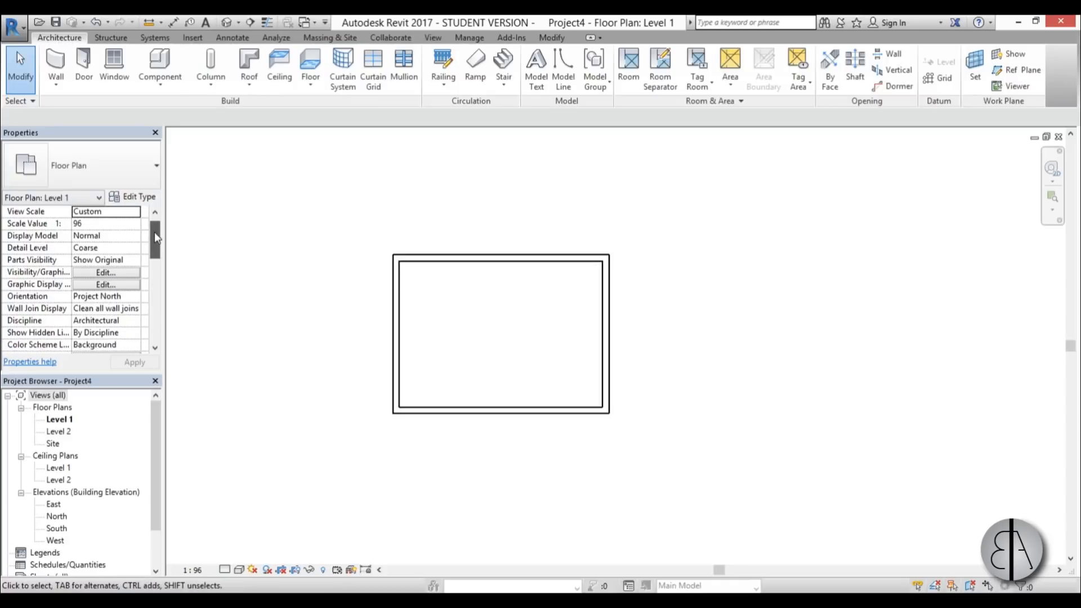
{"action": "scroll", "scroll_direction": "up", "scroll_amount": 3}
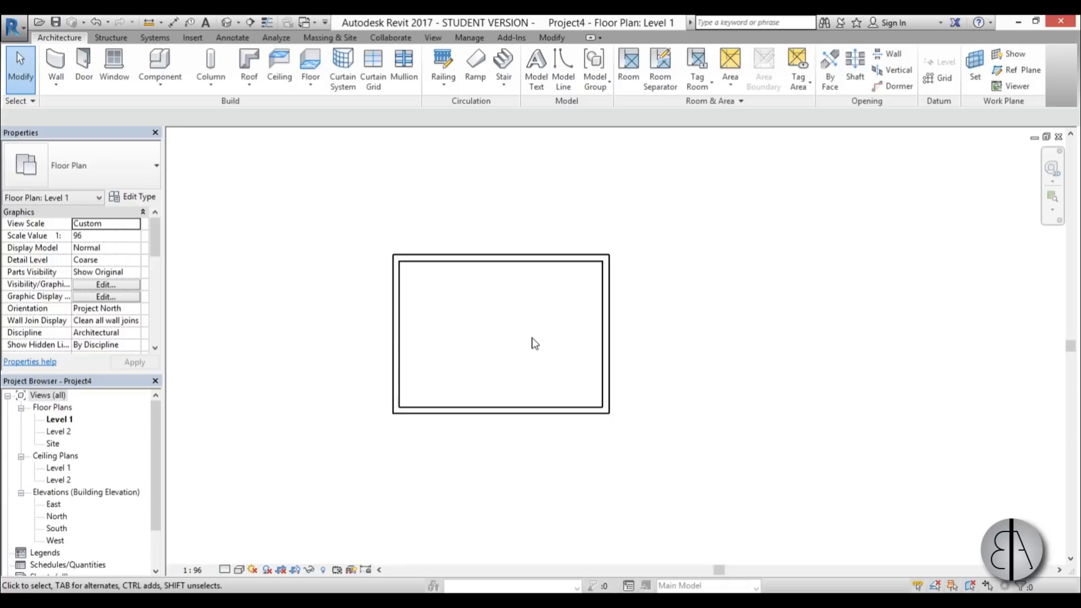
{"action": "mouse_move", "coordinate": [535, 334]}
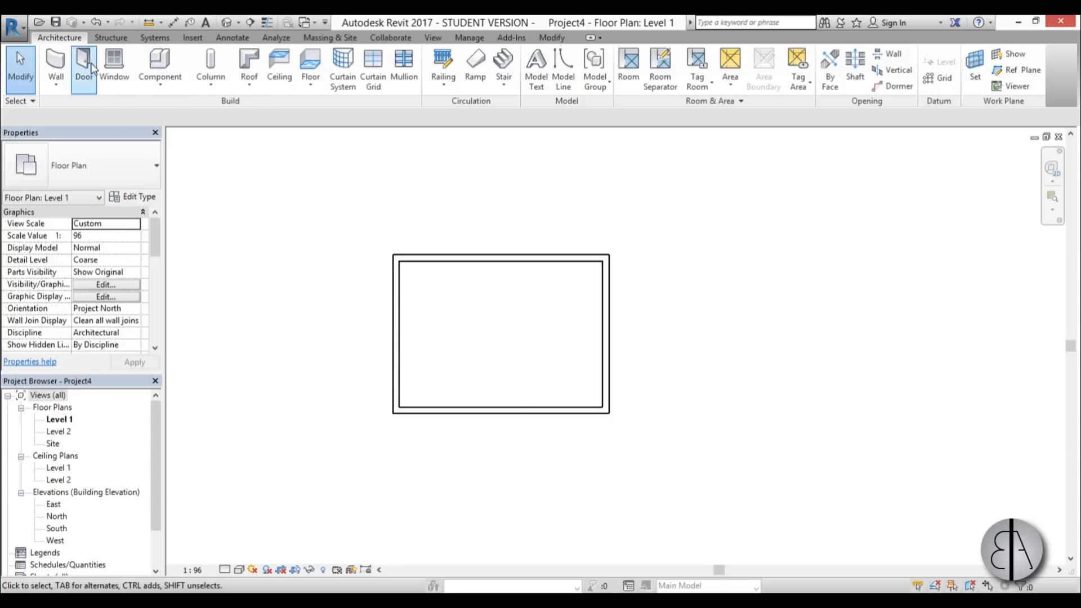
- Place a Single-Flush 36" x 84" door at the centre of the top wall
{"action": "left_click", "coordinate": [84, 65]}
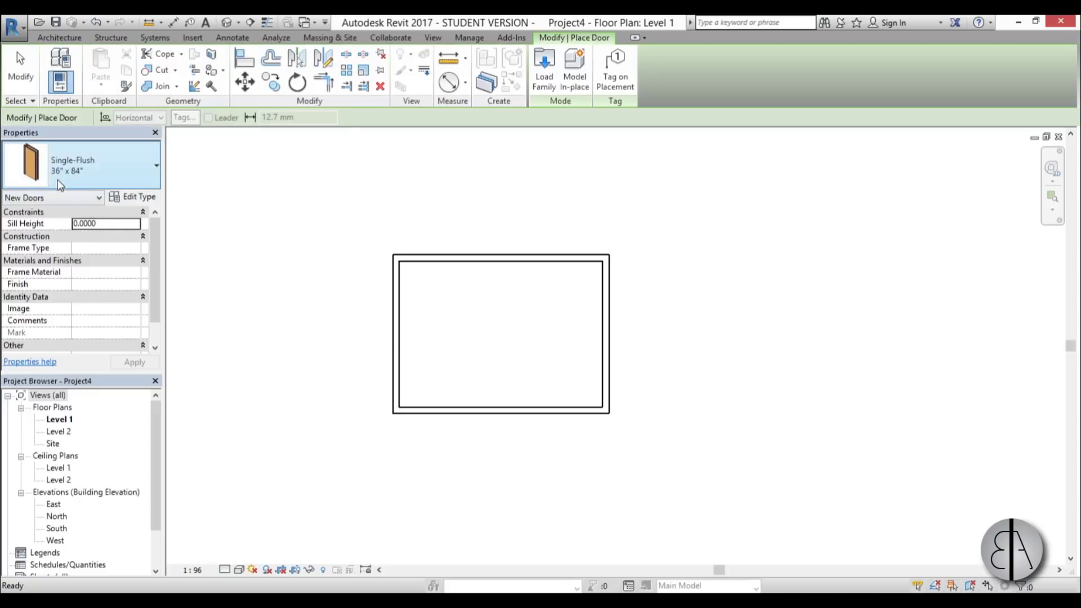
{"action": "mouse_move", "coordinate": [76, 187]}
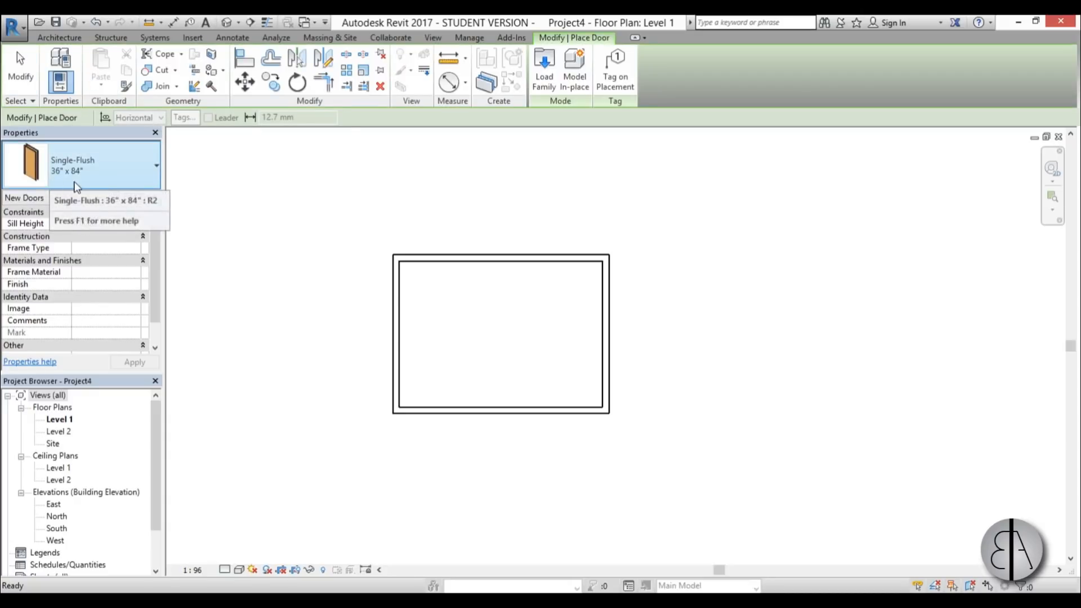
{"action": "mouse_move", "coordinate": [500, 258]}
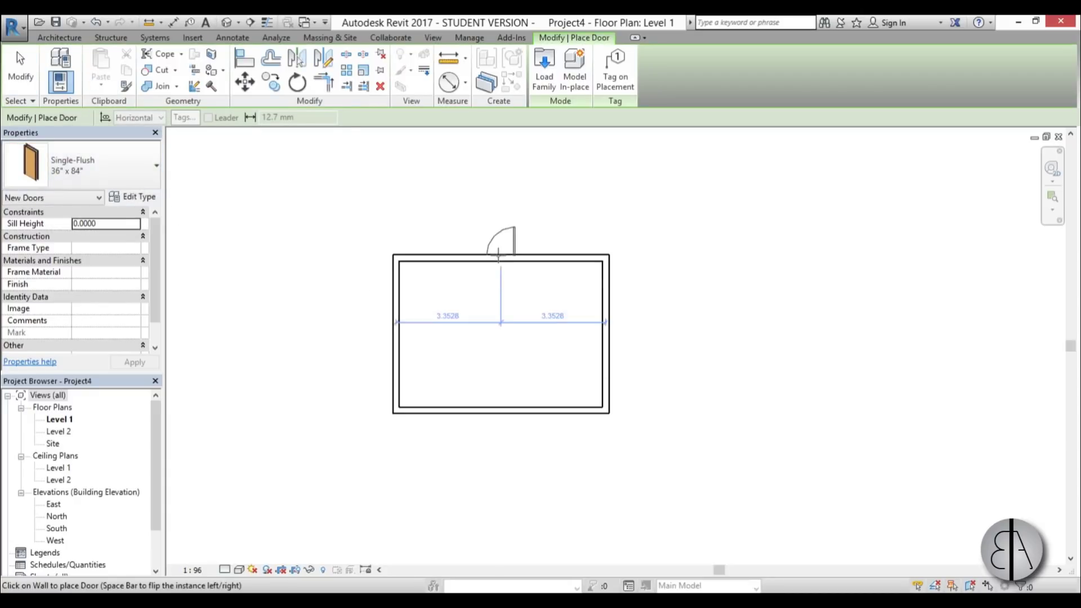
{"action": "left_click", "coordinate": [501, 258]}
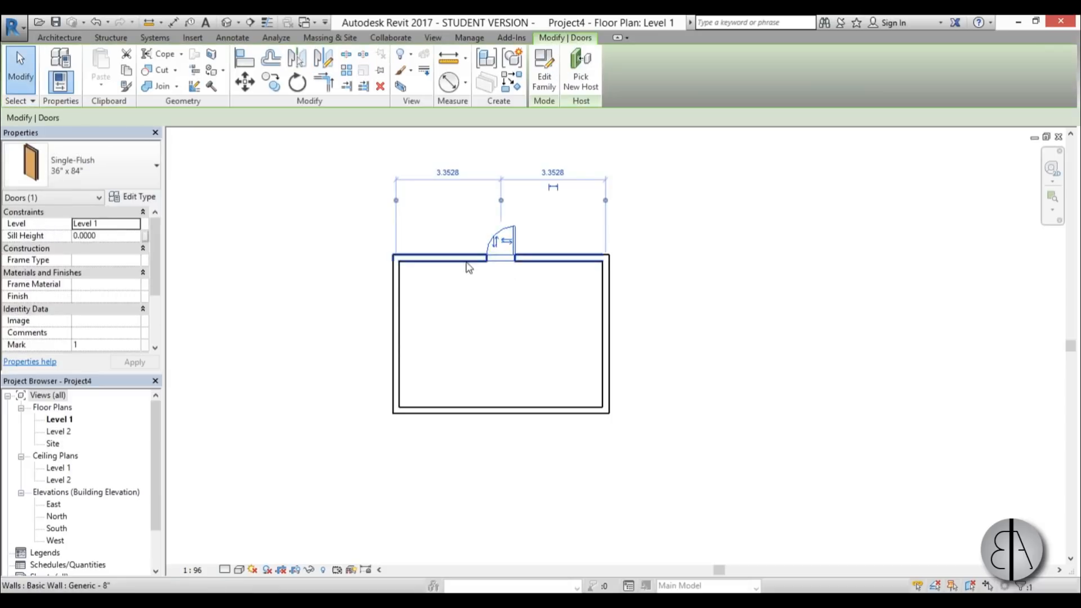
{"action": "left_click", "coordinate": [434, 259]}
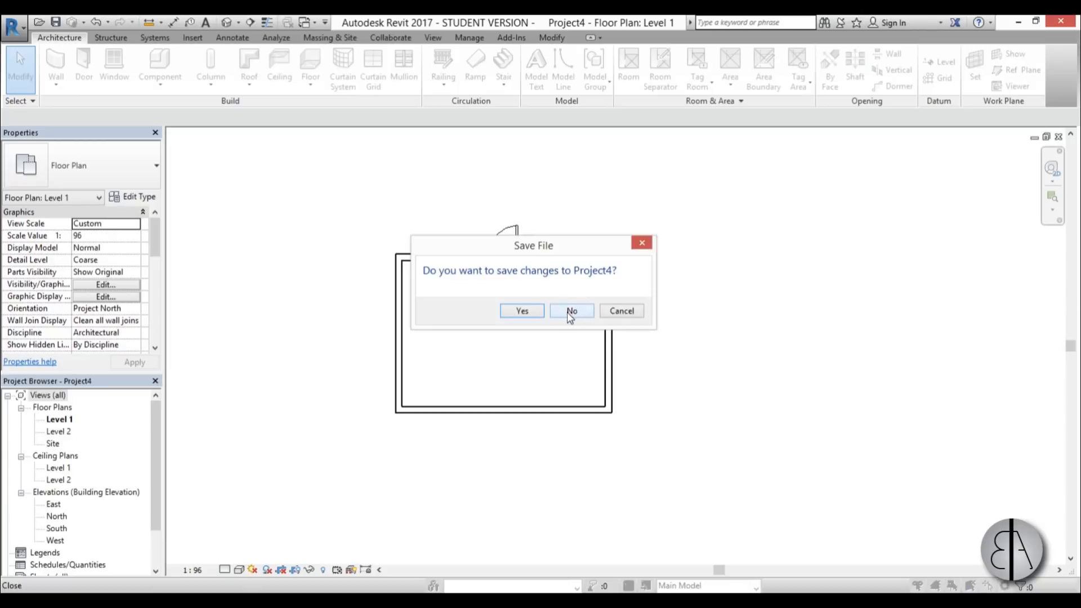
- Close Project4, declining to save changes
{"action": "left_click", "coordinate": [571, 311]}
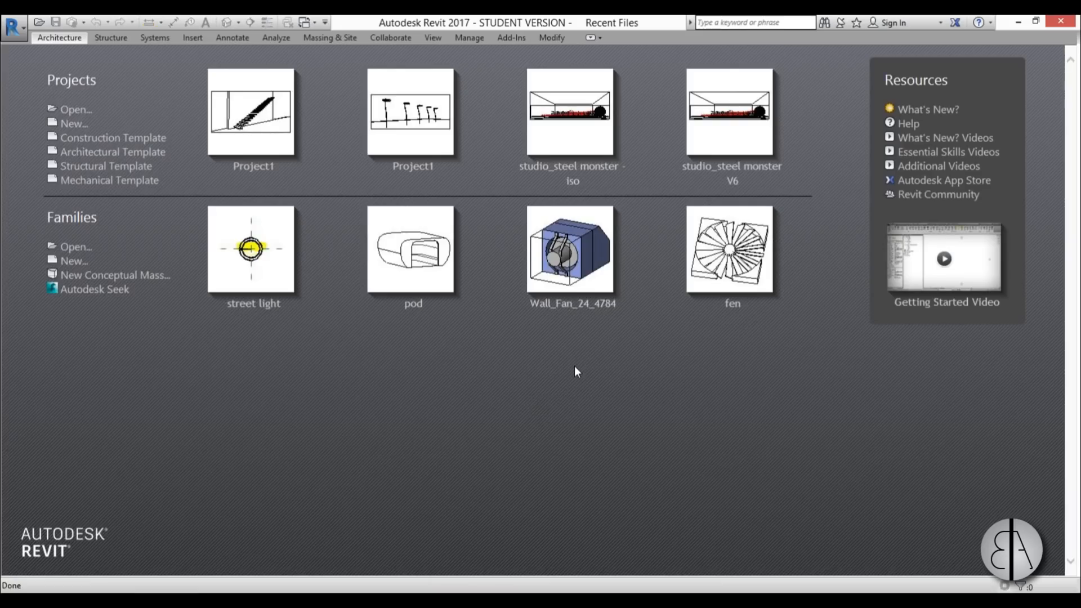
{"action": "mouse_move", "coordinate": [519, 389]}
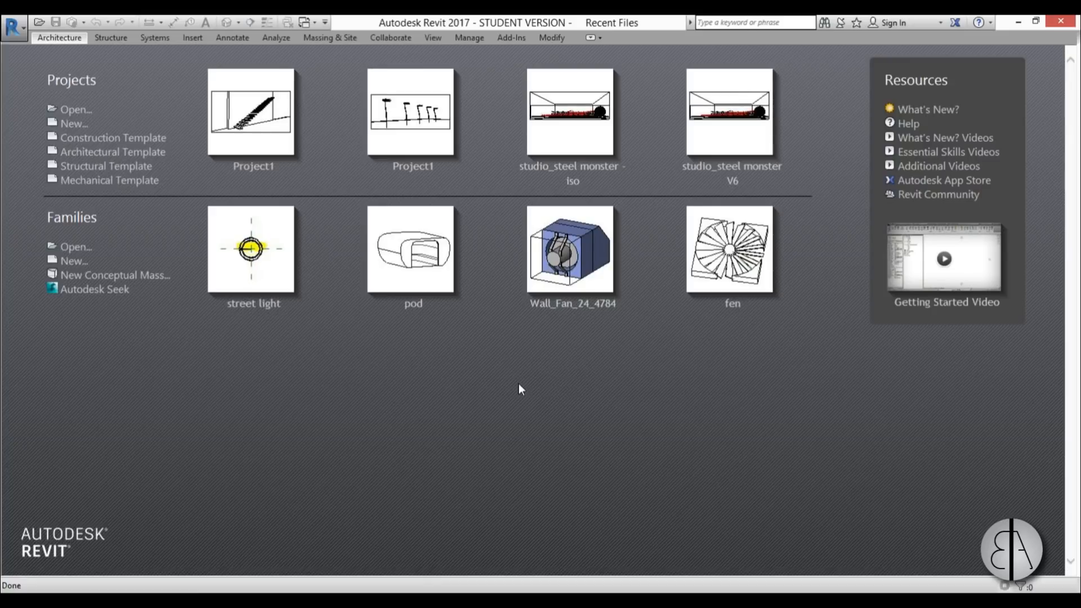
{"action": "mouse_move", "coordinate": [113, 151]}
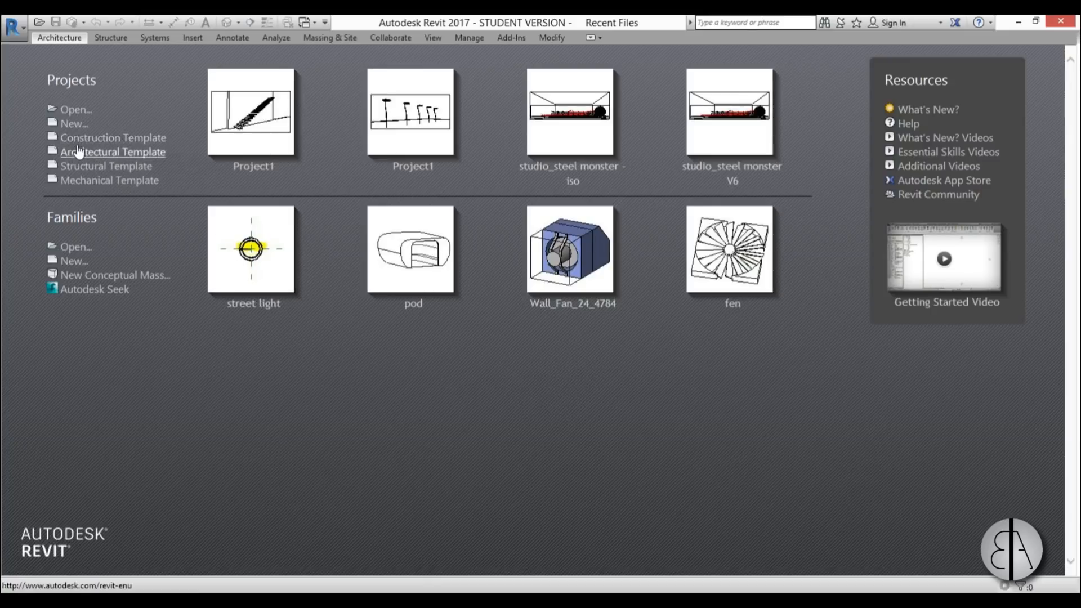
{"action": "mouse_move", "coordinate": [108, 180]}
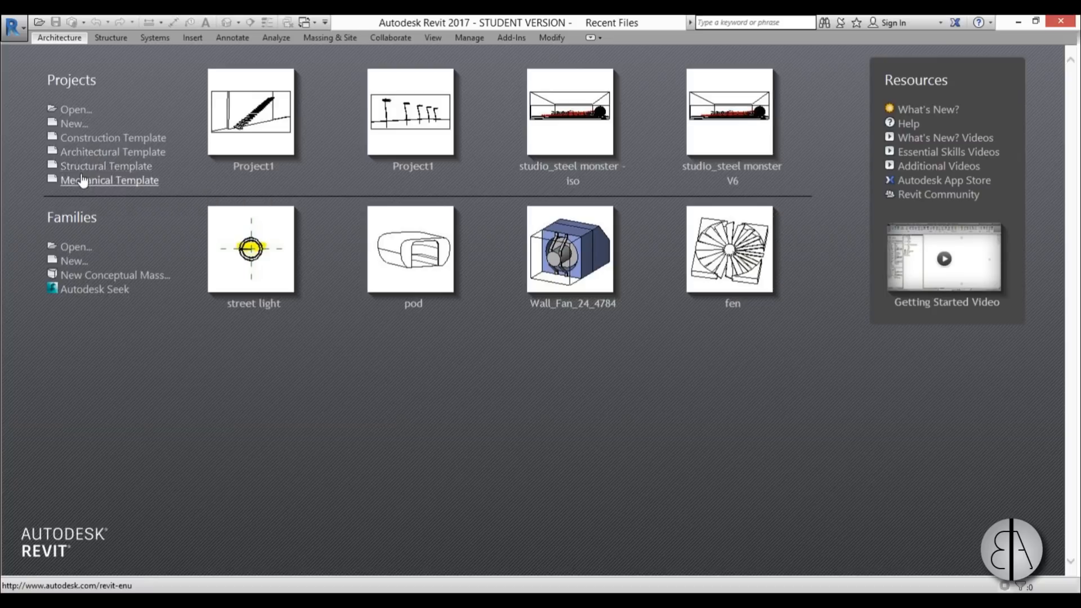
{"action": "mouse_move", "coordinate": [109, 180]}
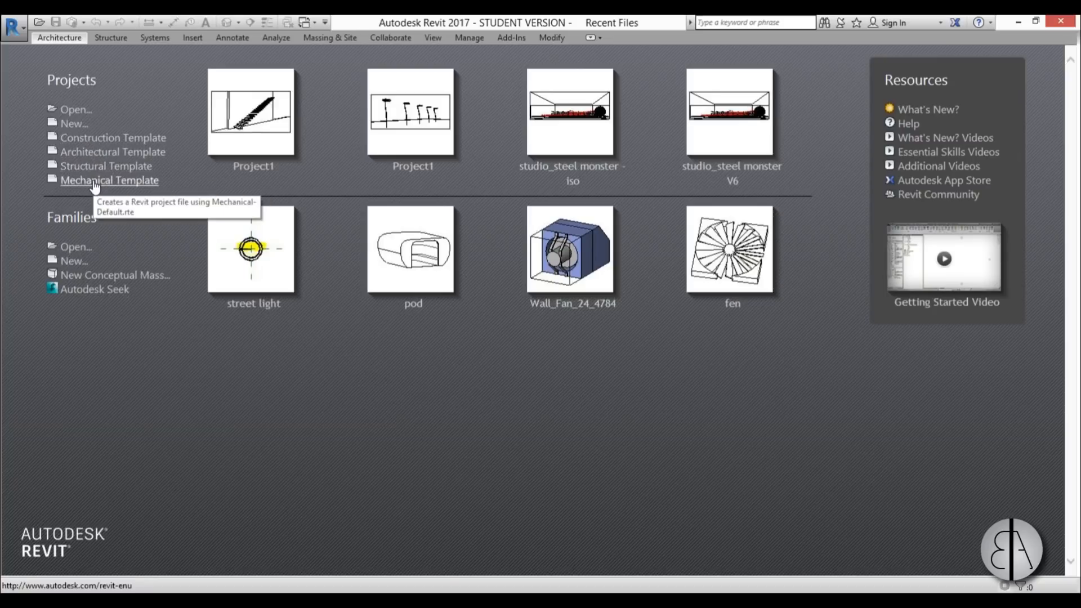
- Start a new project from Recent Files with Construction Template selected
{"action": "left_click", "coordinate": [74, 124]}
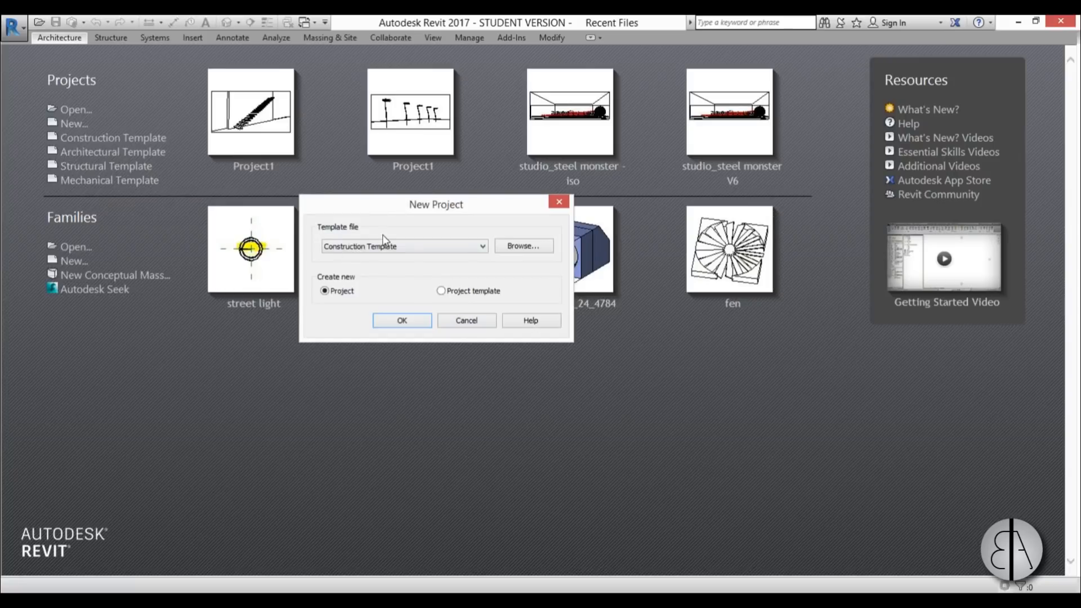
{"action": "mouse_move", "coordinate": [352, 257]}
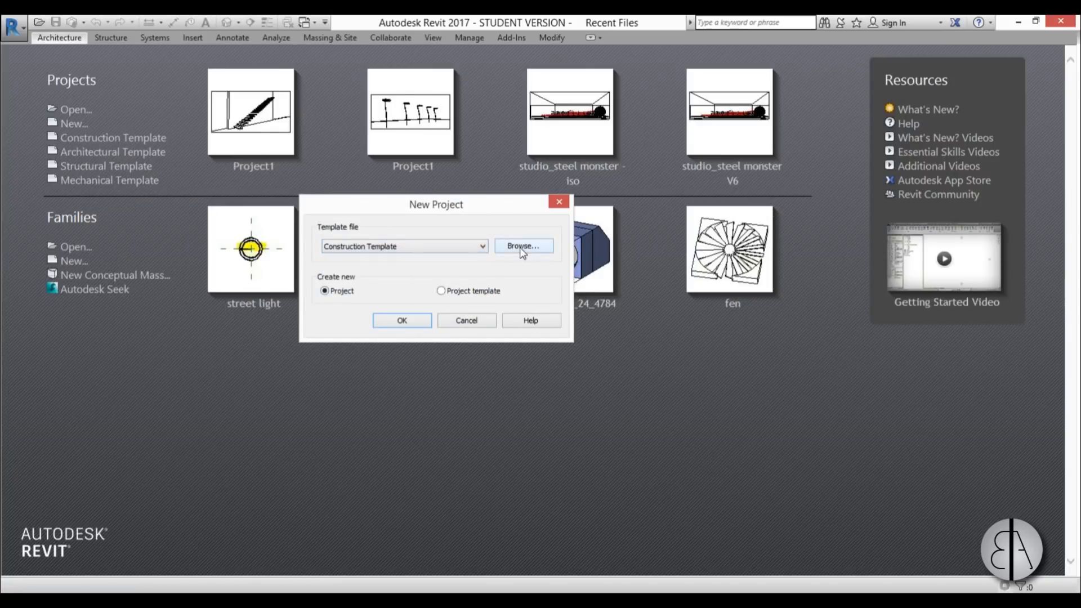
- Browse for a template file and navigate to the Templates folder
{"action": "left_click", "coordinate": [522, 246]}
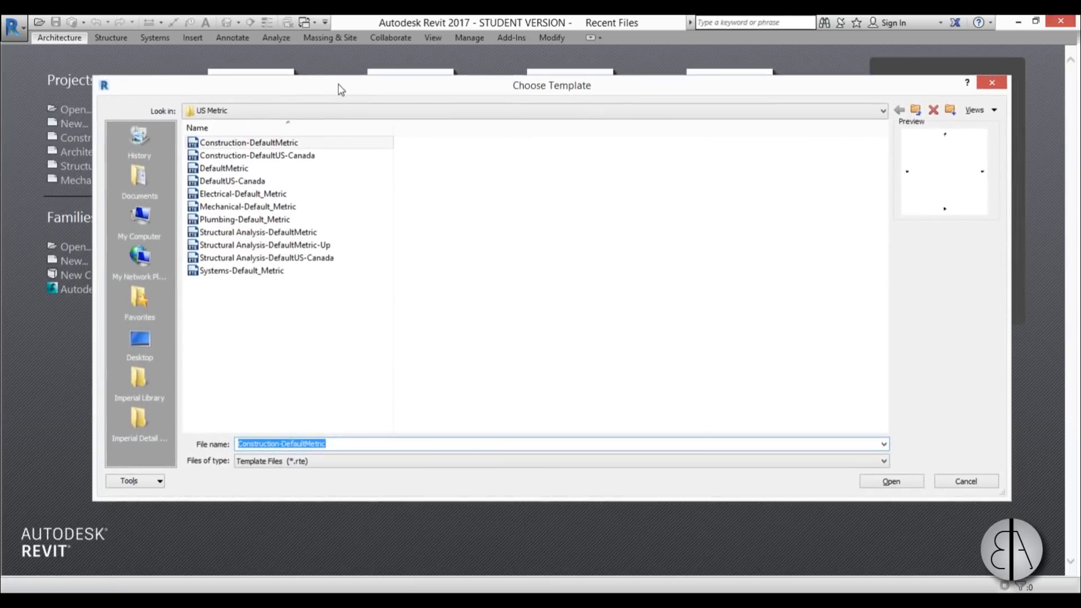
{"action": "mouse_move", "coordinate": [411, 191]}
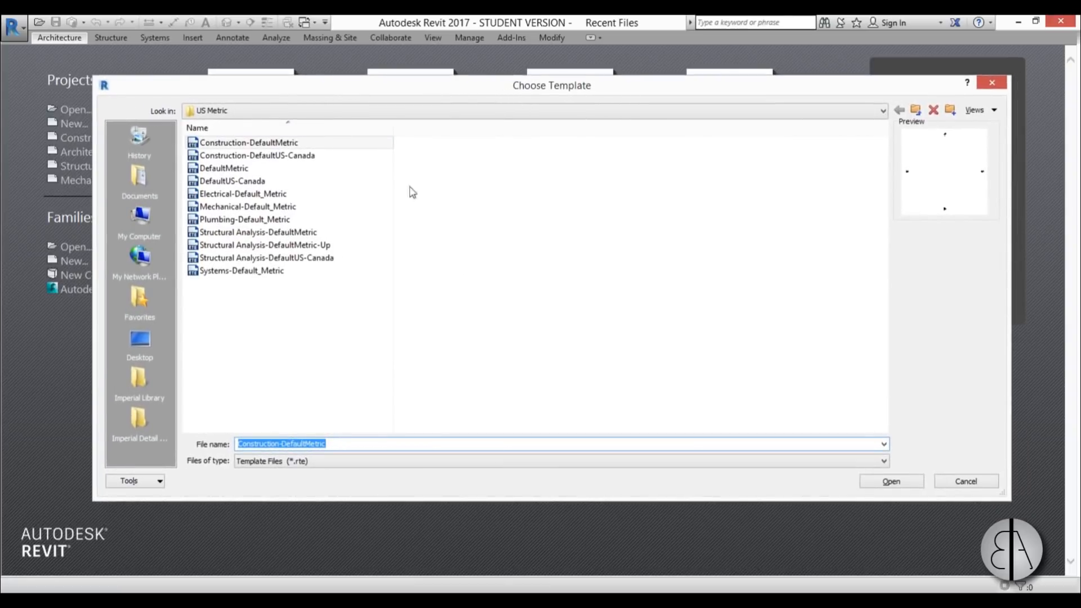
{"action": "left_click", "coordinate": [221, 167]}
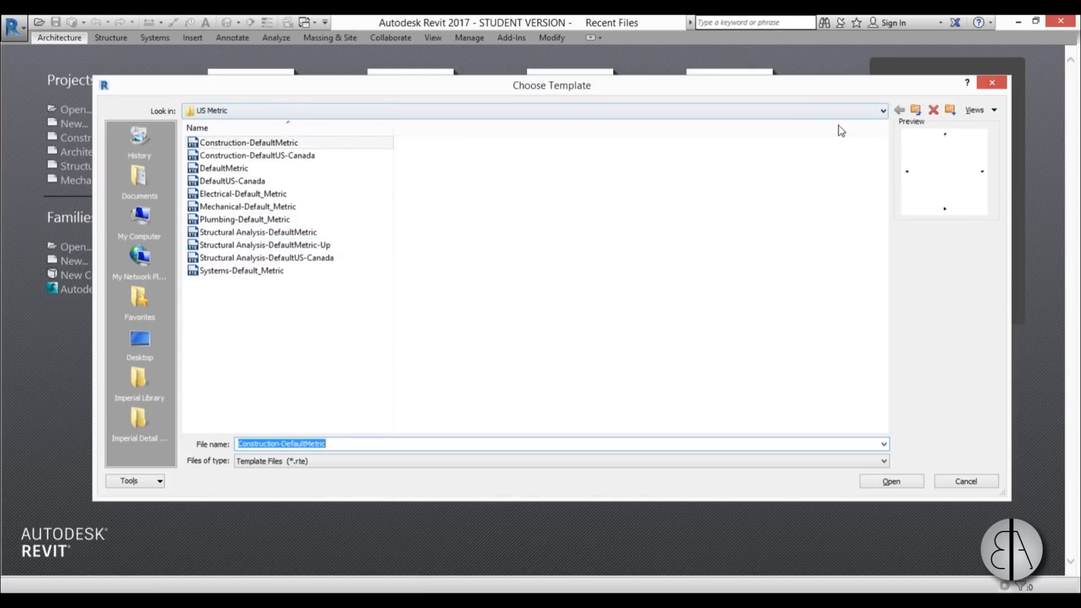
{"action": "left_click", "coordinate": [882, 110]}
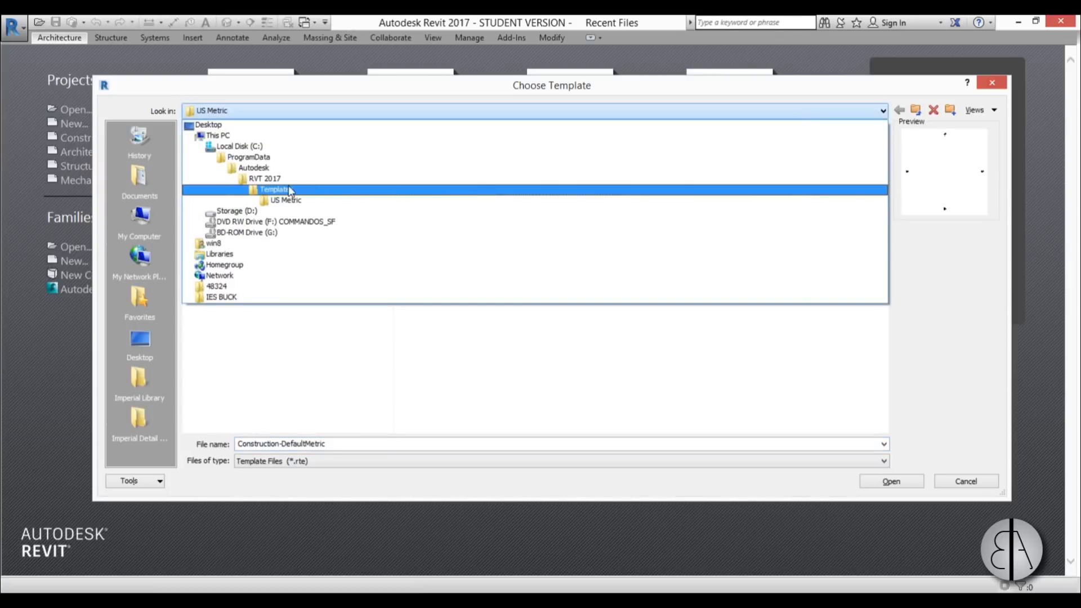
{"action": "double_click", "coordinate": [274, 190]}
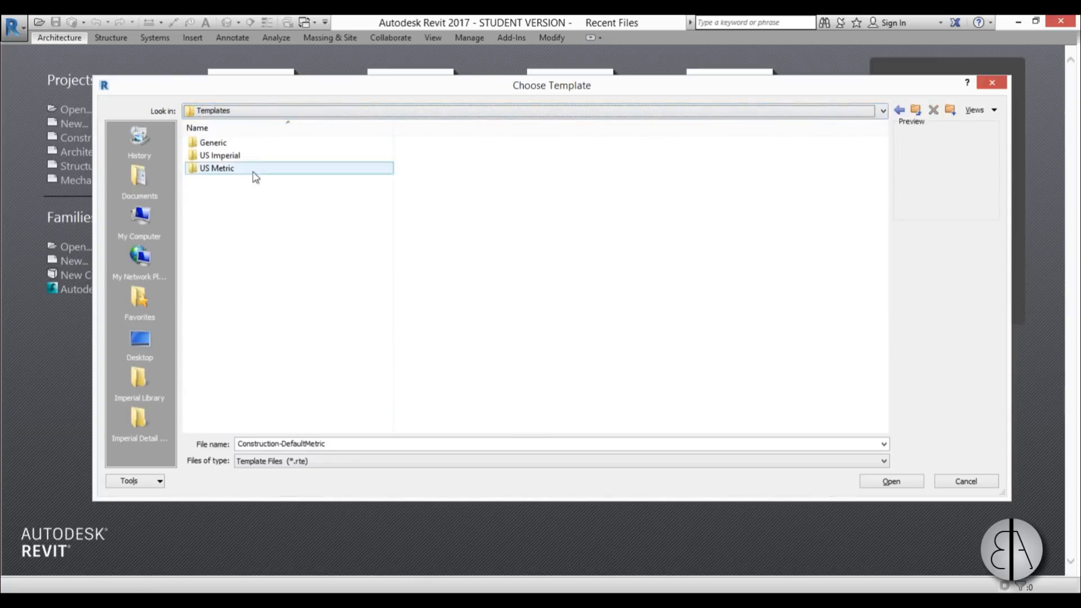
- Look through the US Imperial and US Metric template folders, then cancel both dialogs
{"action": "left_click", "coordinate": [219, 155]}
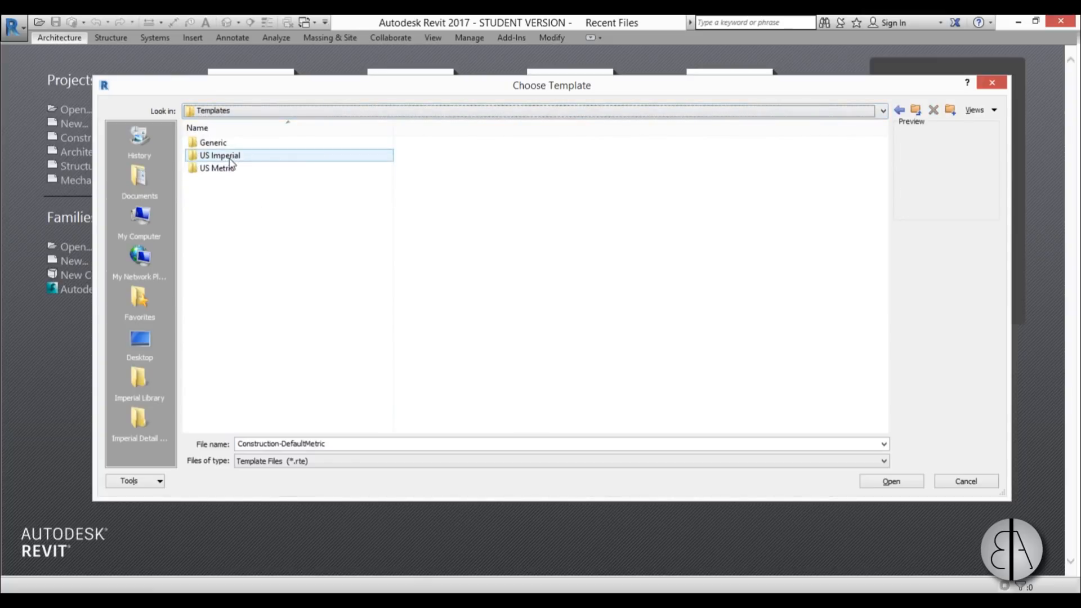
{"action": "double_click", "coordinate": [219, 156]}
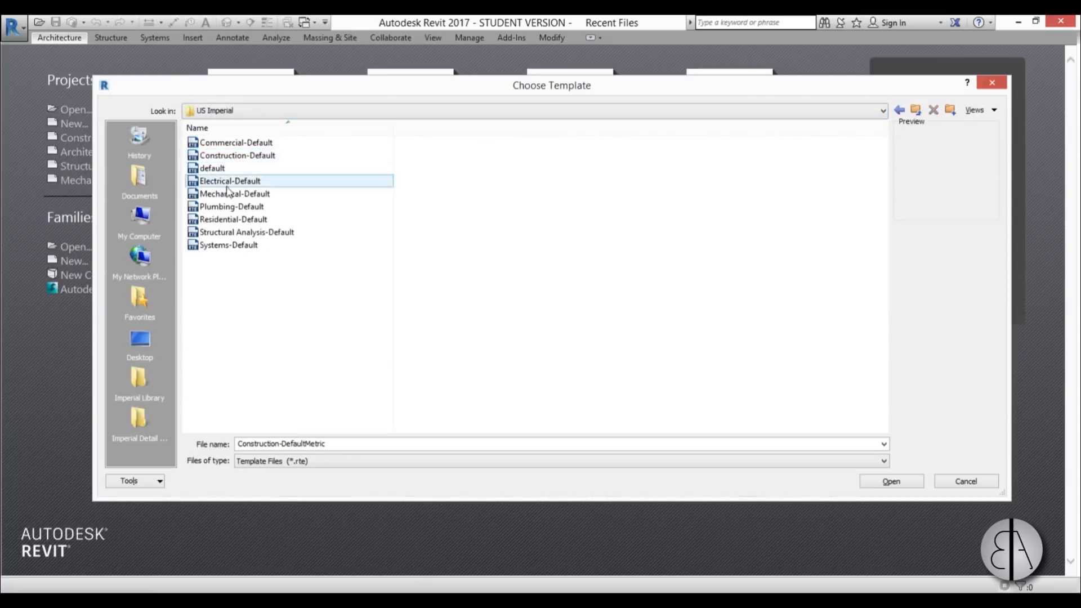
{"action": "left_click", "coordinate": [233, 219]}
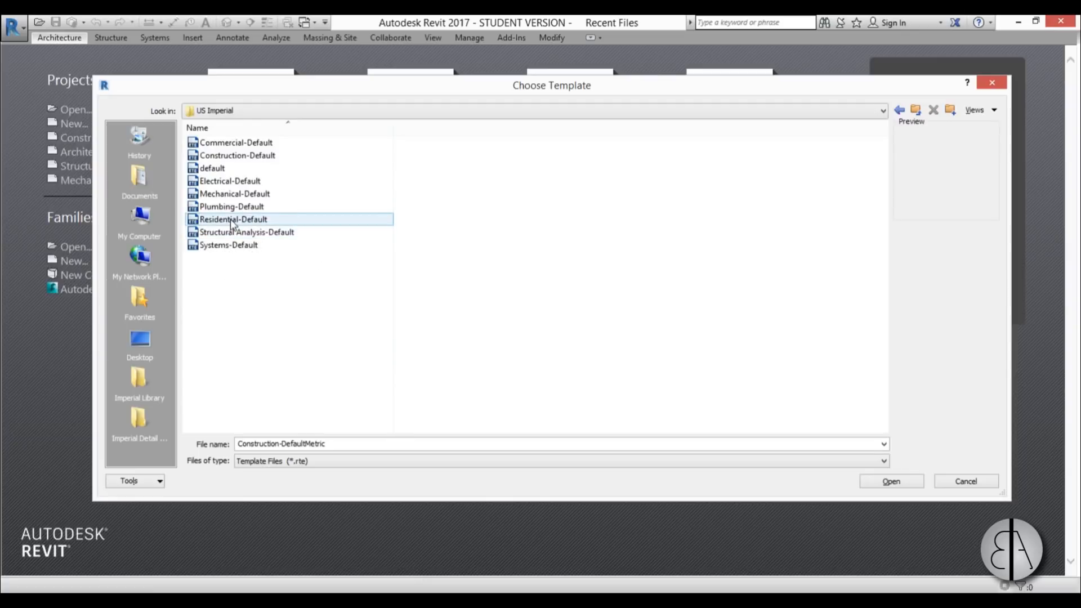
{"action": "left_click", "coordinate": [916, 110]}
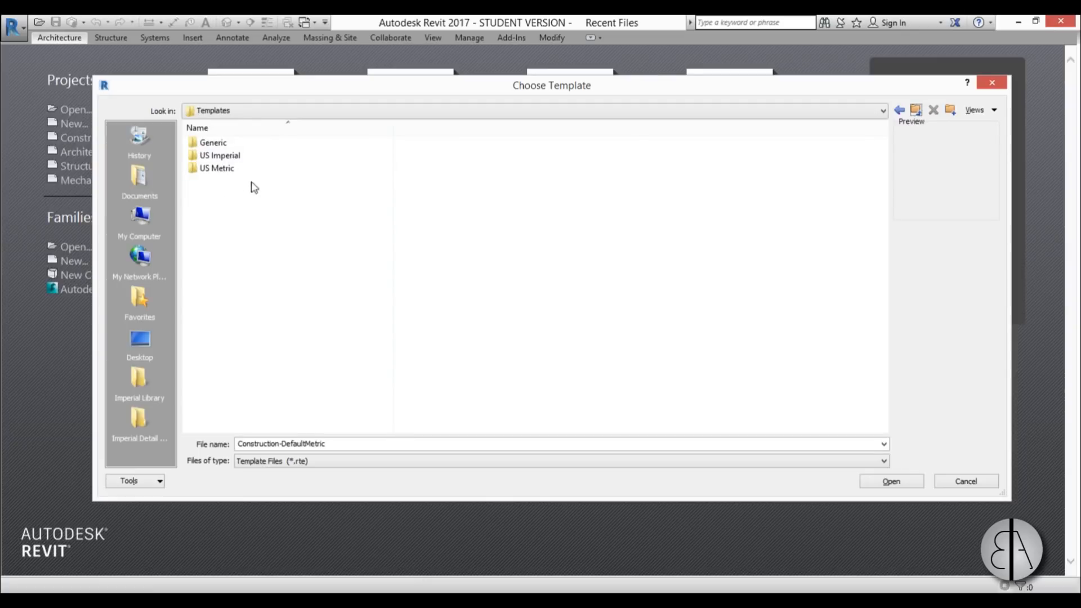
{"action": "double_click", "coordinate": [217, 168]}
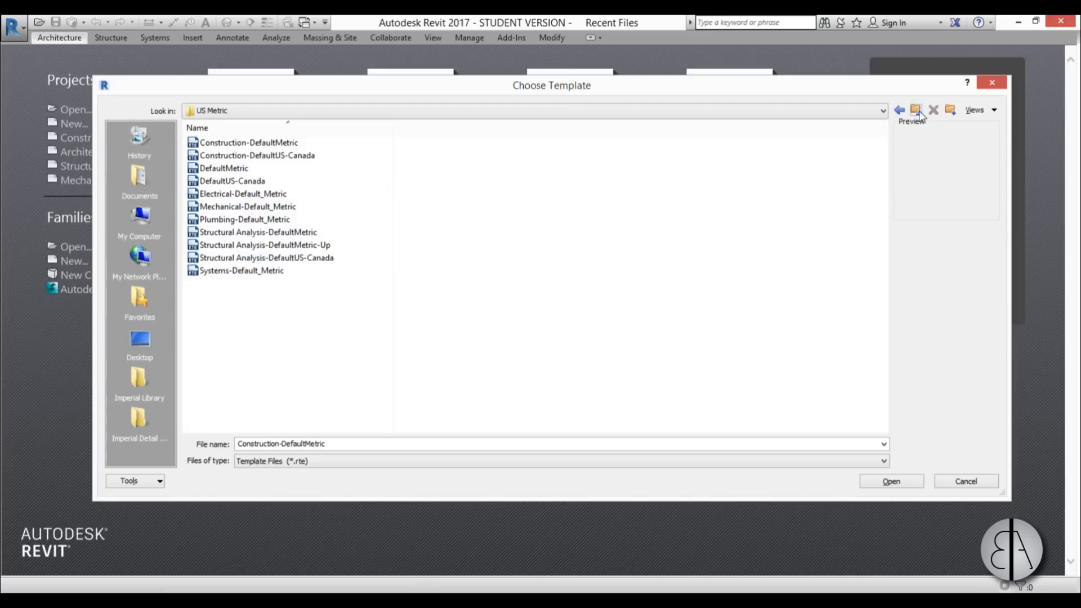
{"action": "left_click", "coordinate": [915, 110]}
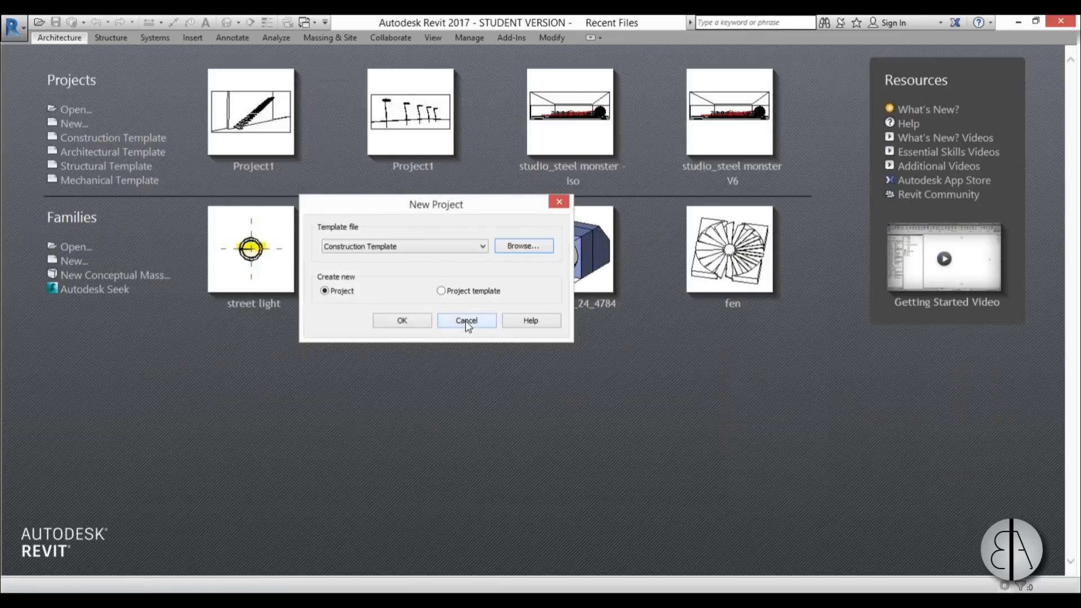
{"action": "left_click", "coordinate": [466, 320]}
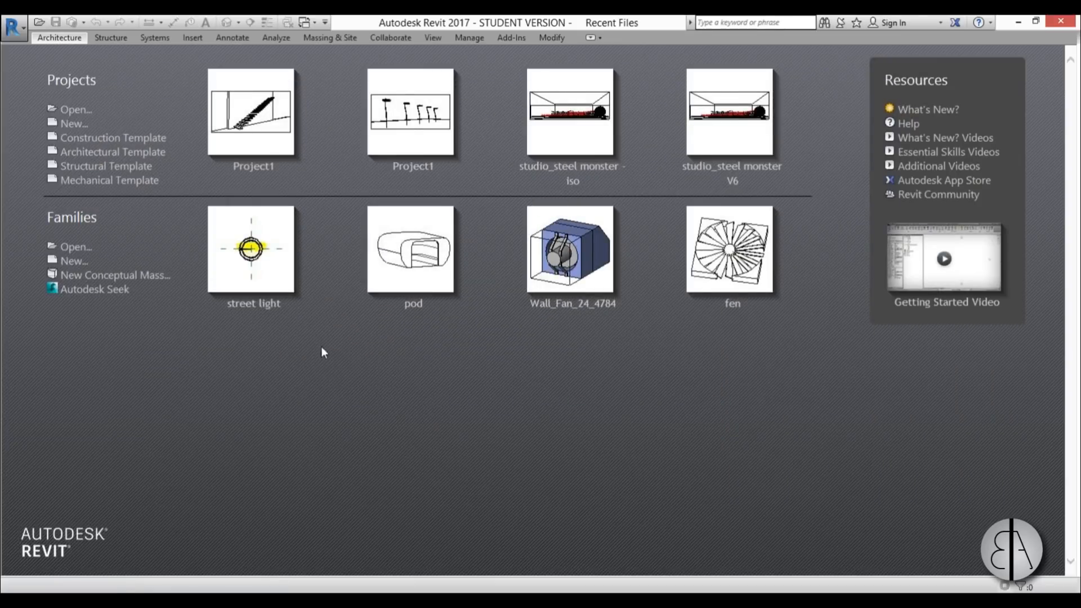
{"action": "mouse_move", "coordinate": [177, 177]}
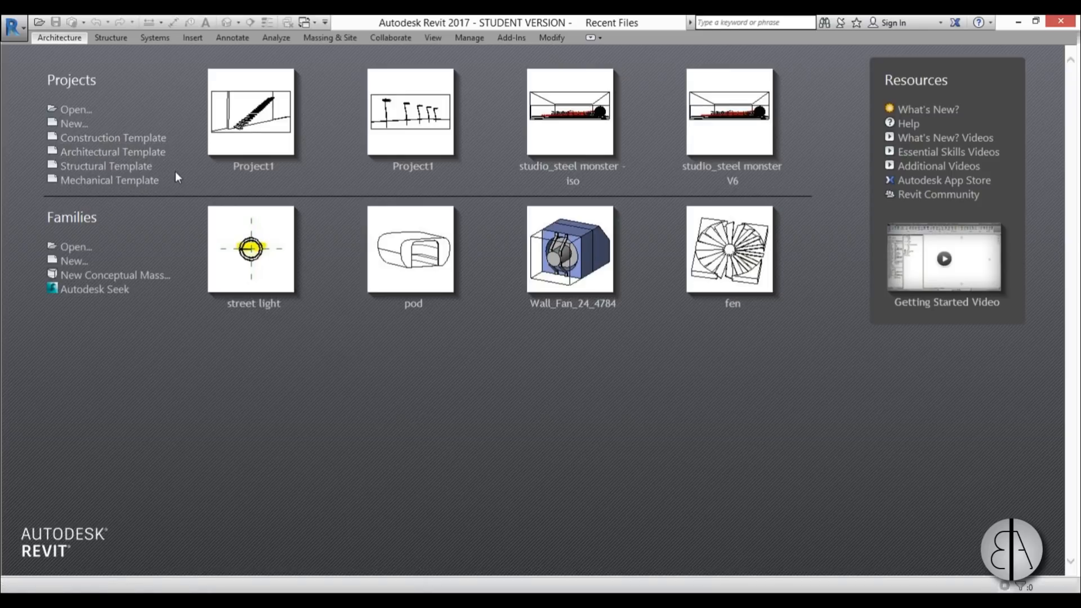
{"action": "mouse_move", "coordinate": [14, 27]}
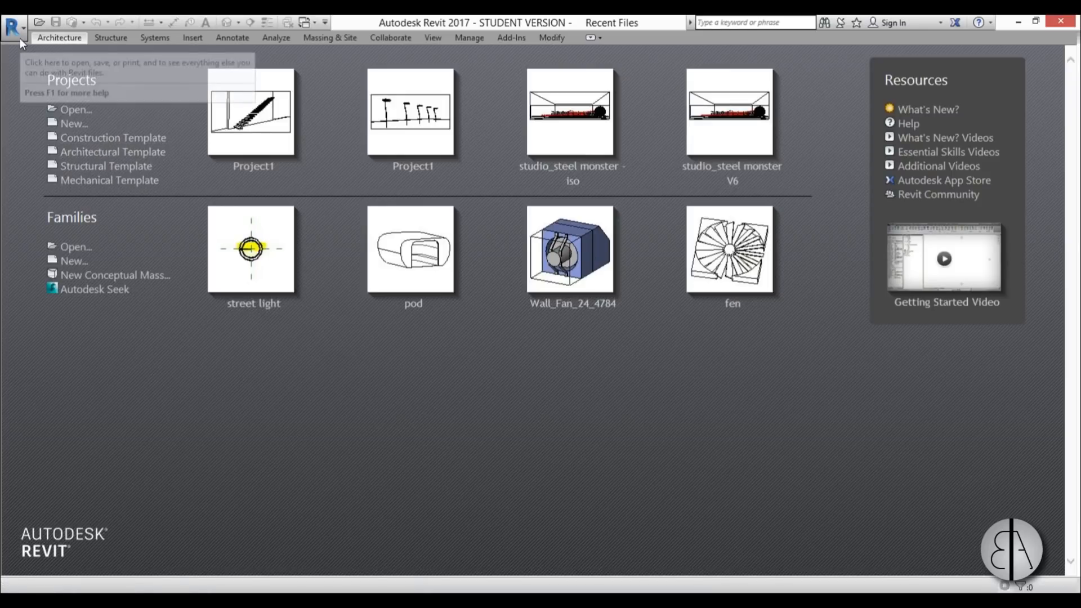
- Open Options from the application menu and view the File Locations template paths
{"action": "left_click", "coordinate": [12, 23]}
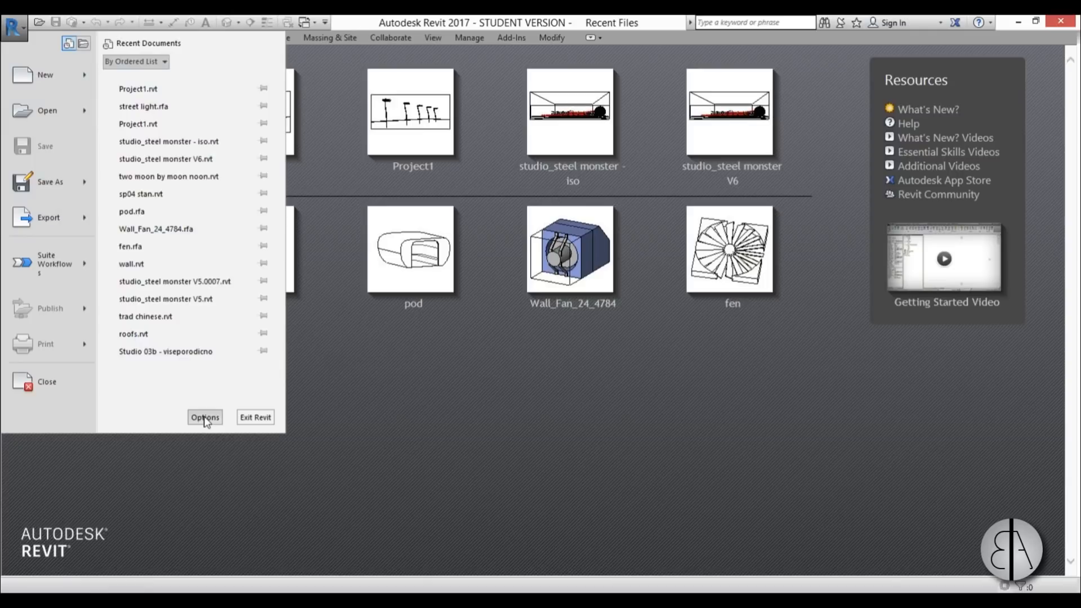
{"action": "left_click", "coordinate": [203, 417]}
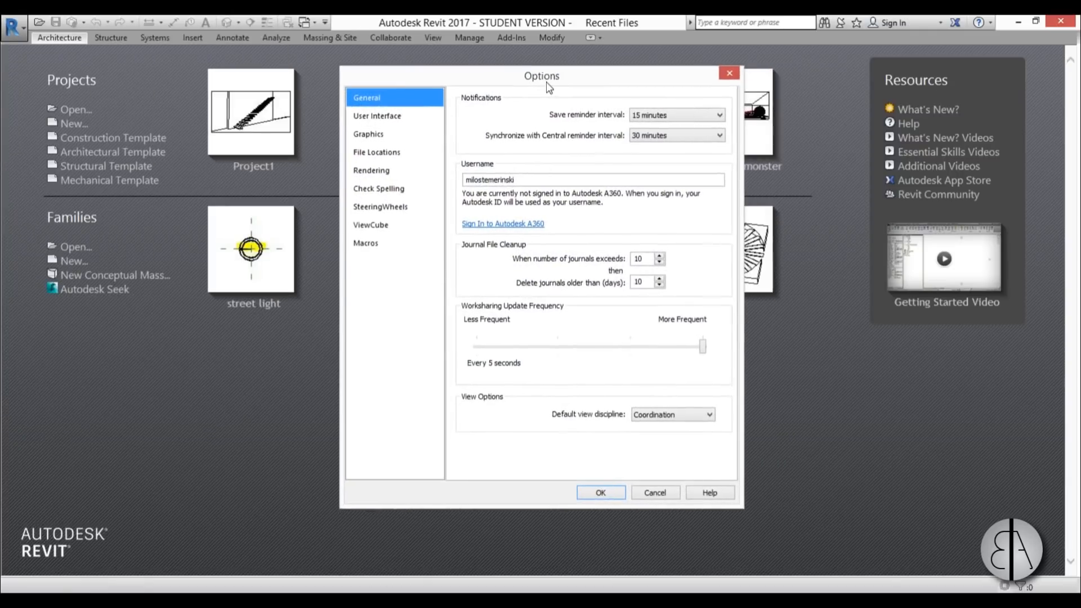
{"action": "left_click", "coordinate": [377, 152]}
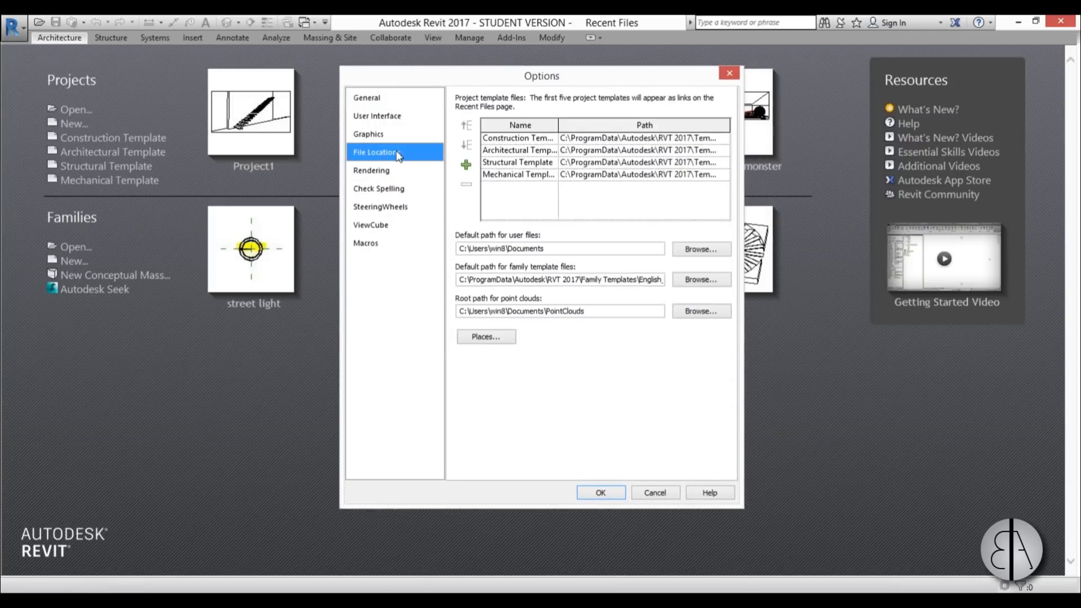
{"action": "mouse_move", "coordinate": [509, 150]}
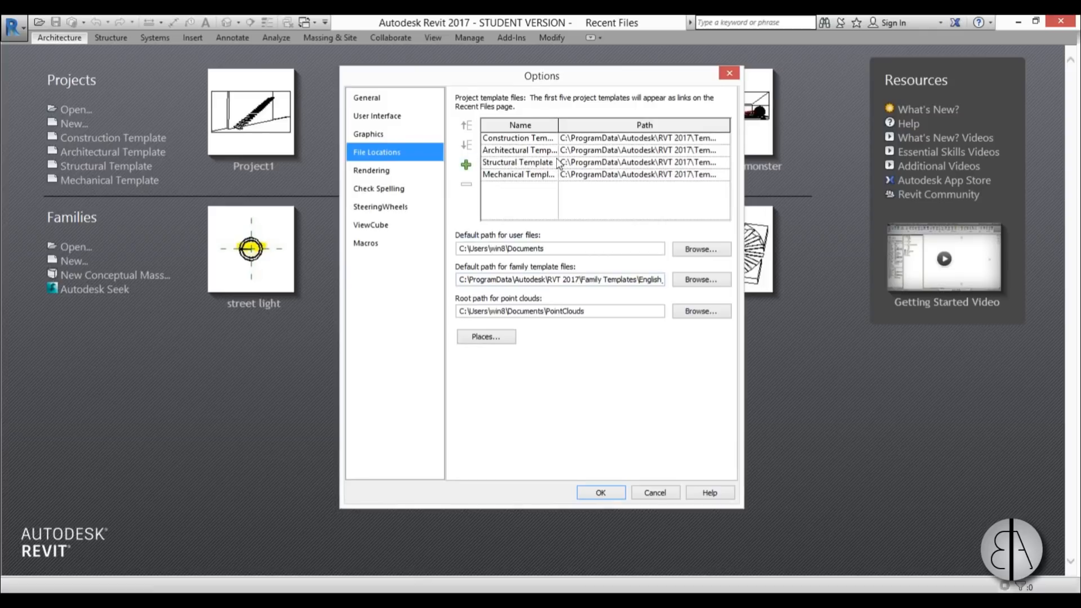
{"action": "mouse_move", "coordinate": [526, 180]}
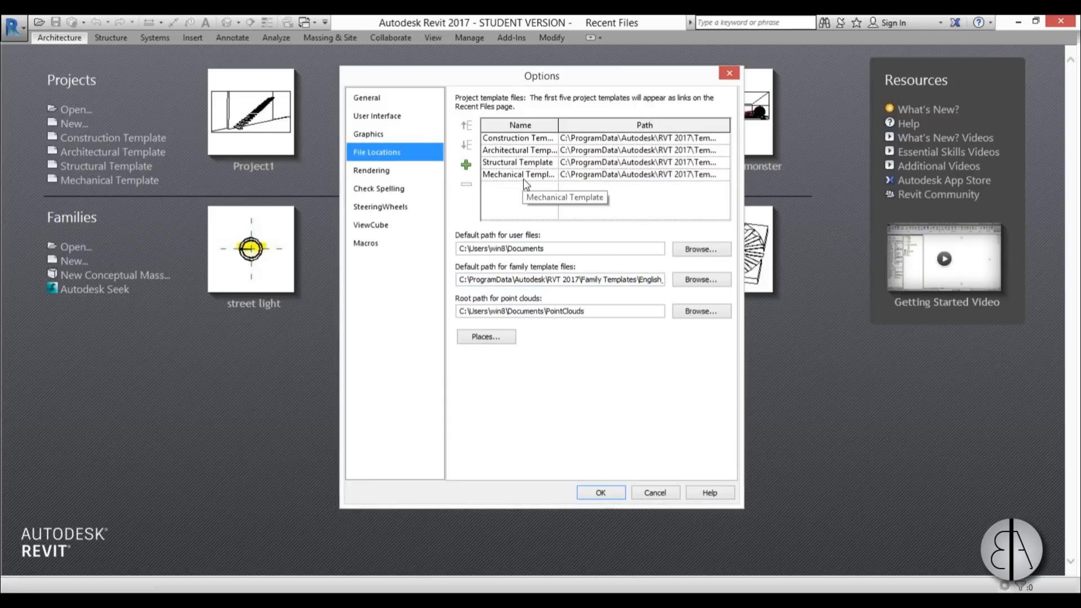
{"action": "mouse_move", "coordinate": [587, 163]}
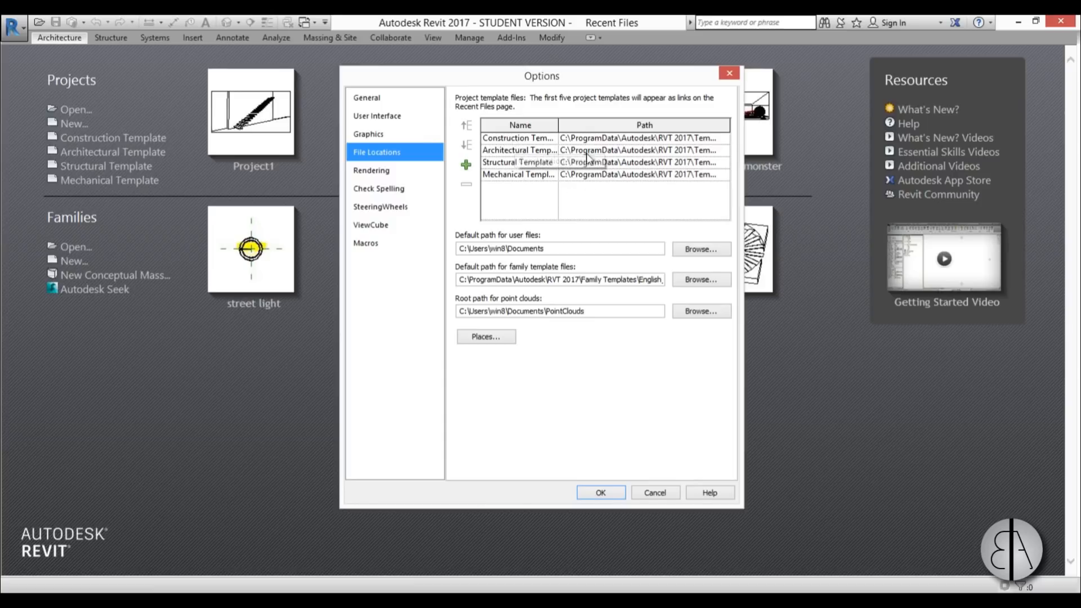
{"action": "mouse_move", "coordinate": [257, 205]}
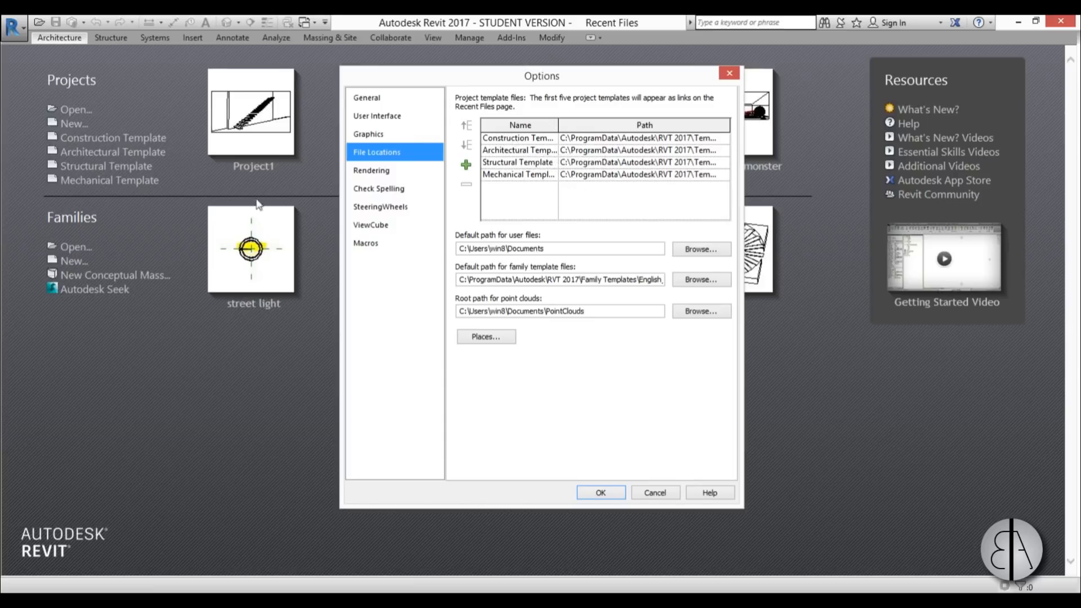
{"action": "mouse_move", "coordinate": [568, 173]}
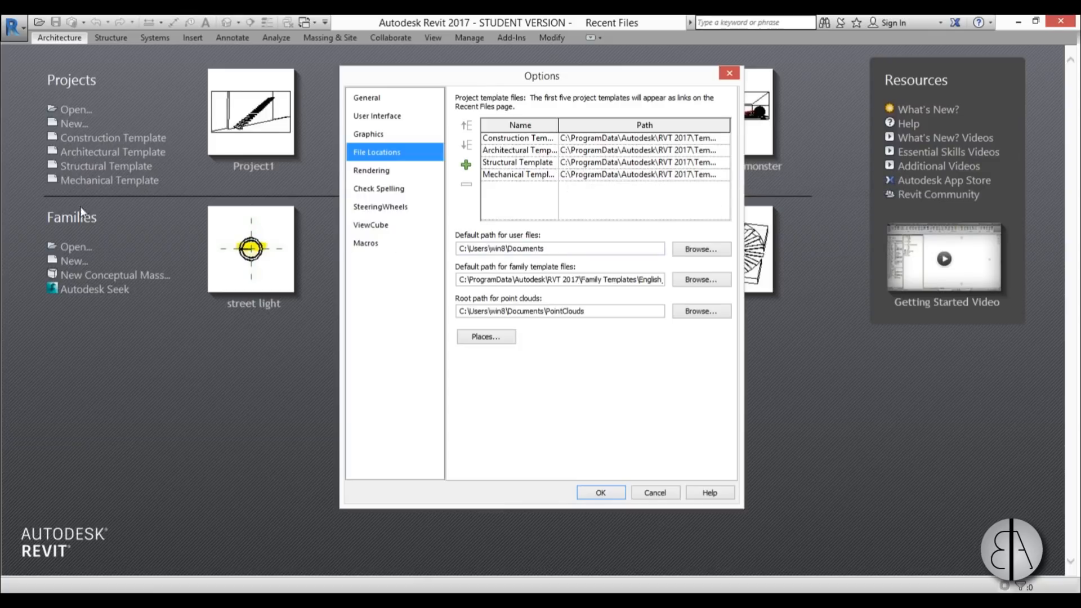
{"action": "mouse_move", "coordinate": [157, 163]}
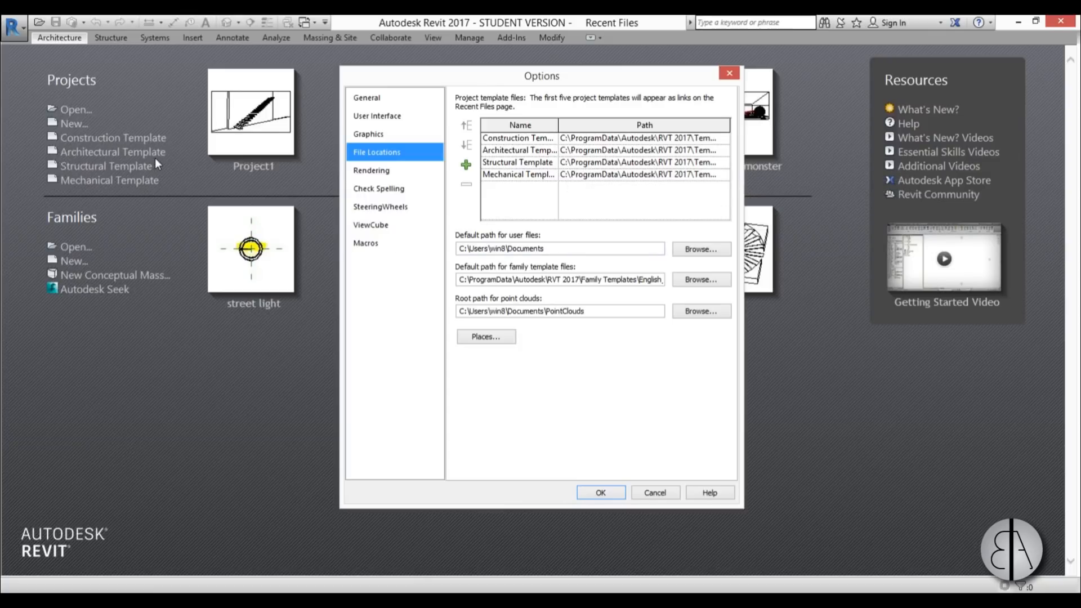
{"action": "mouse_move", "coordinate": [569, 222]}
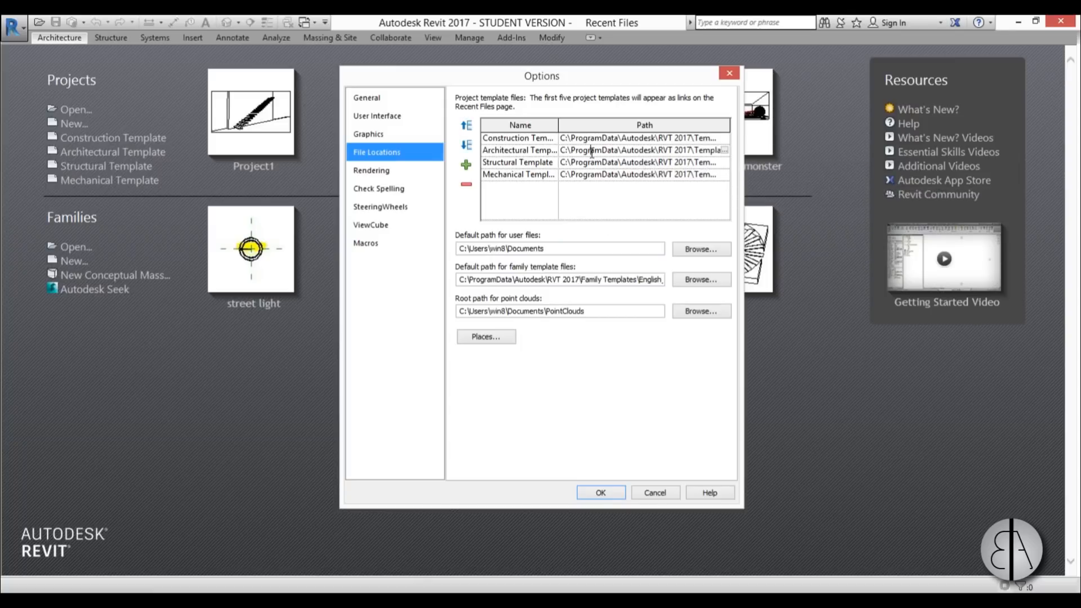
{"action": "mouse_move", "coordinate": [724, 157]}
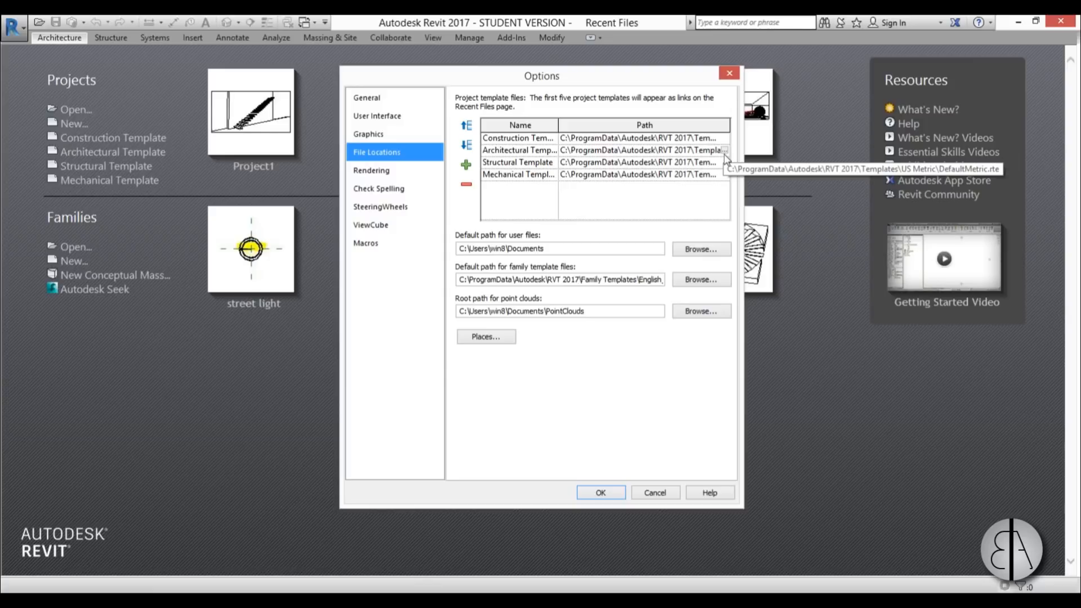
- Browse the Architectural Template path to the US Imperial folder, then cancel unchanged
{"action": "left_click", "coordinate": [724, 151]}
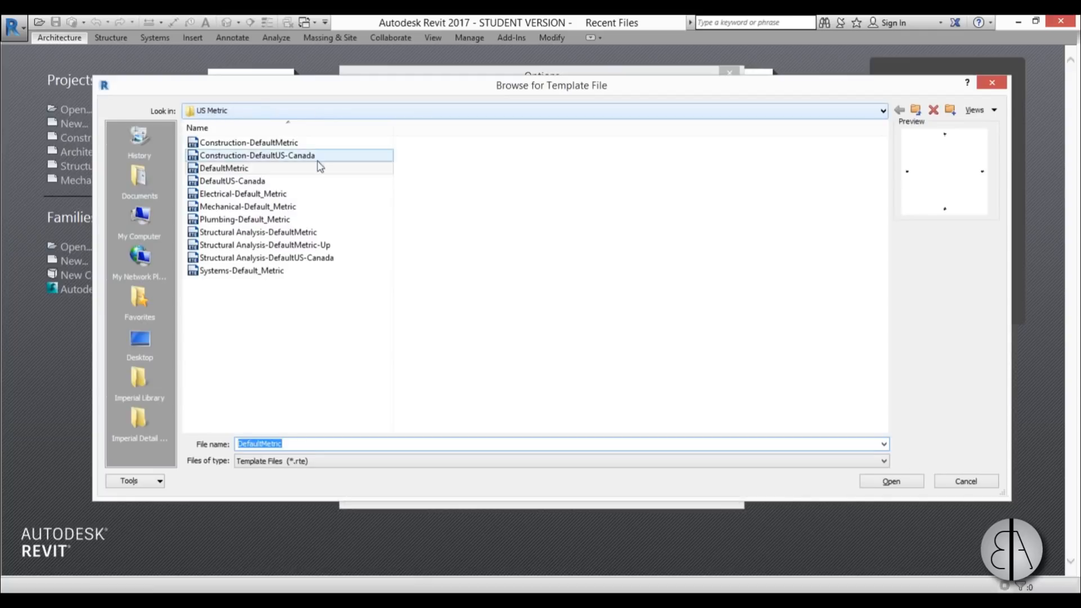
{"action": "left_click", "coordinate": [249, 142]}
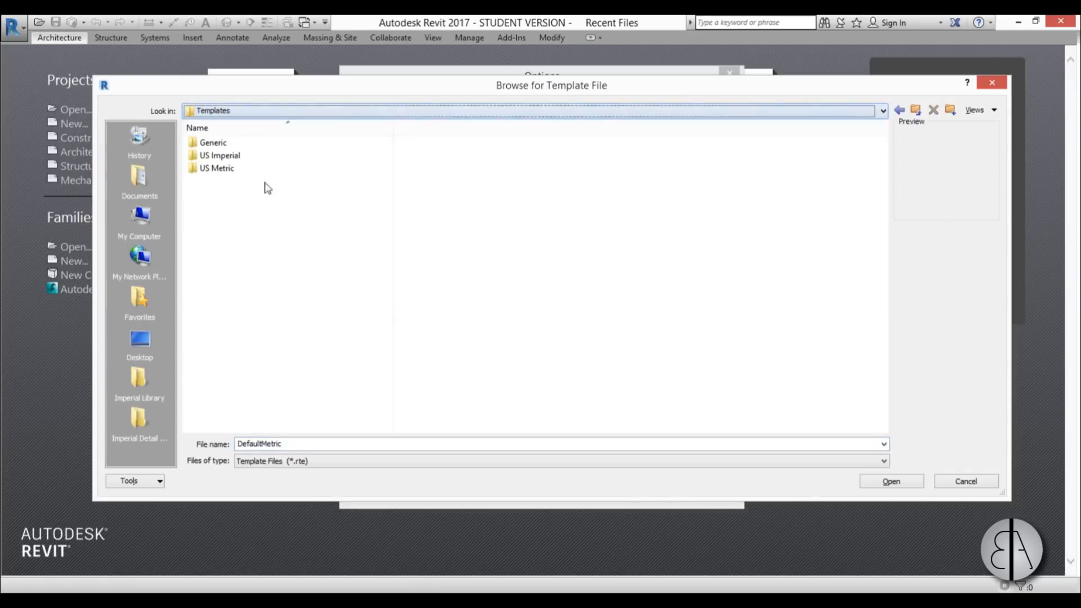
{"action": "double_click", "coordinate": [221, 155]}
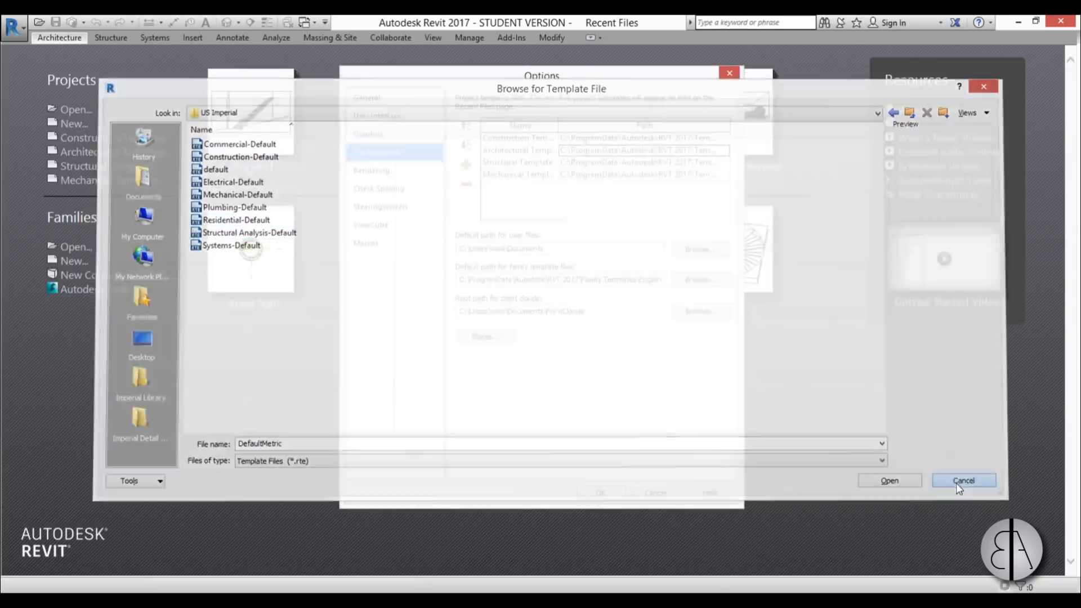
{"action": "left_click", "coordinate": [964, 480]}
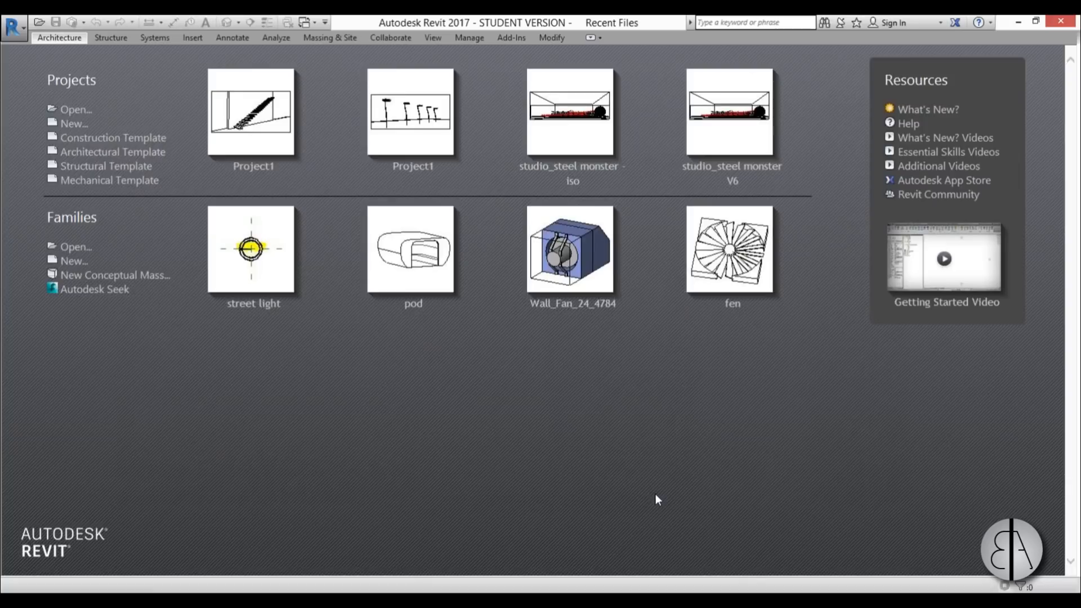